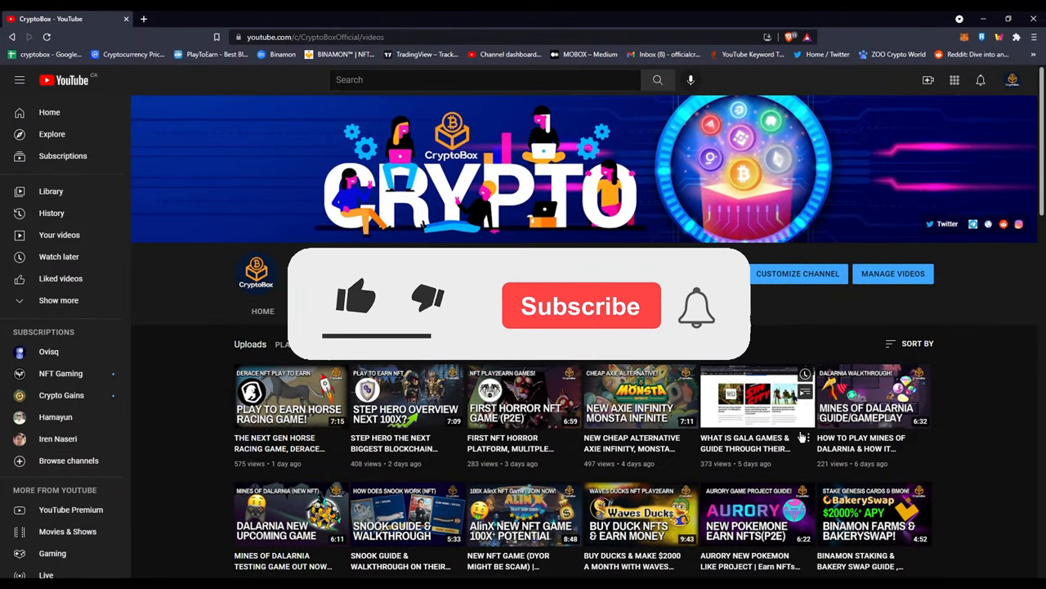
Step: Switch from the YouTube channel page to the Wanaka Market listing of 15,000 lands
{"action": "left_click", "coordinate": [356, 298]}
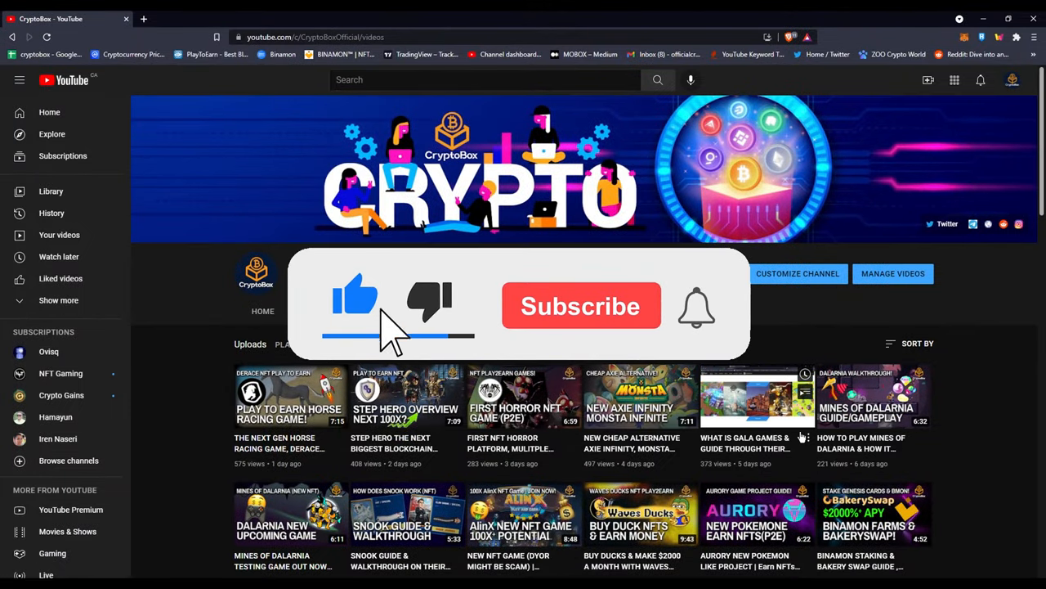
{"action": "left_click", "coordinate": [580, 304]}
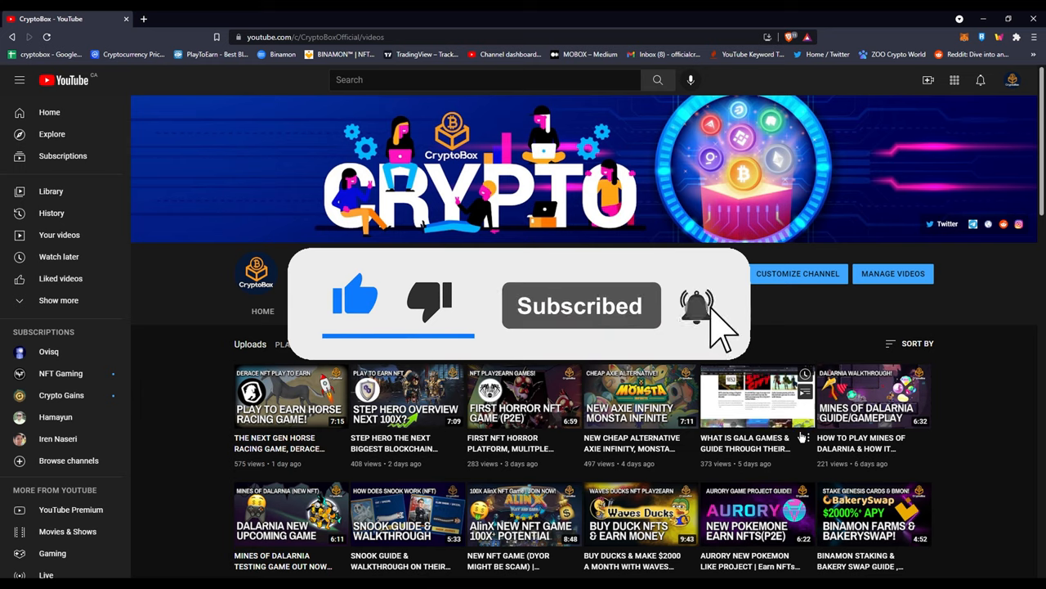
{"action": "left_click", "coordinate": [697, 306]}
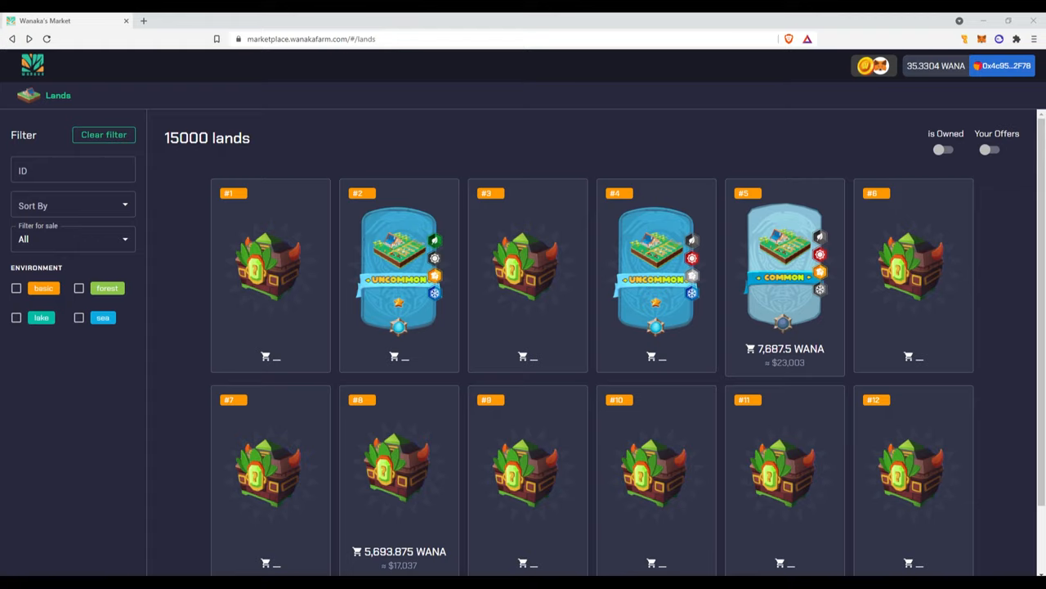
Step: Page forward through the lands listing to page 6, showing lands #61–72
{"action": "scroll", "scroll_direction": "down", "scroll_amount": 3}
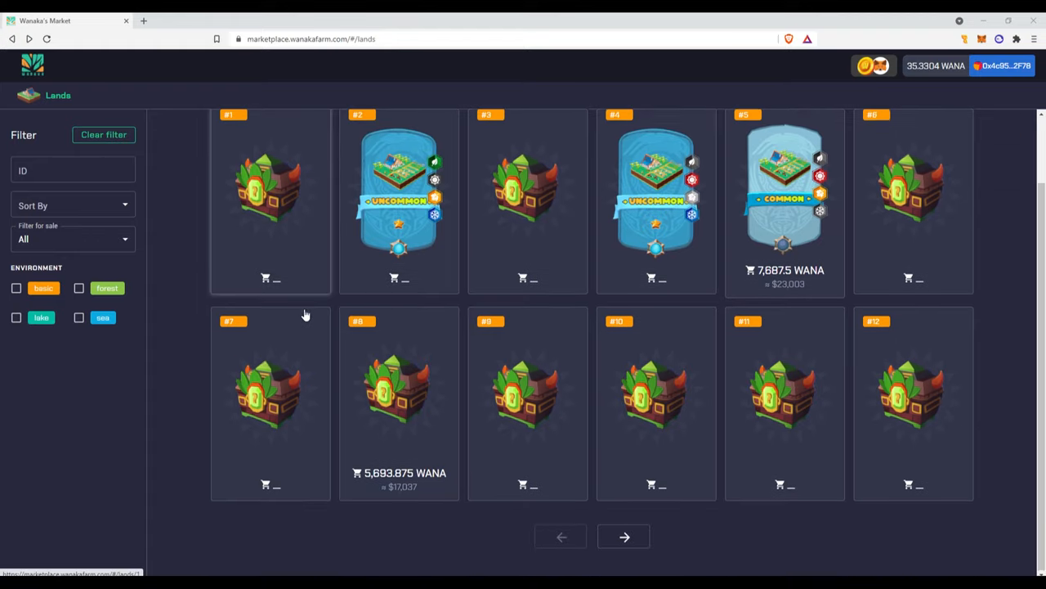
{"action": "left_click", "coordinate": [623, 536]}
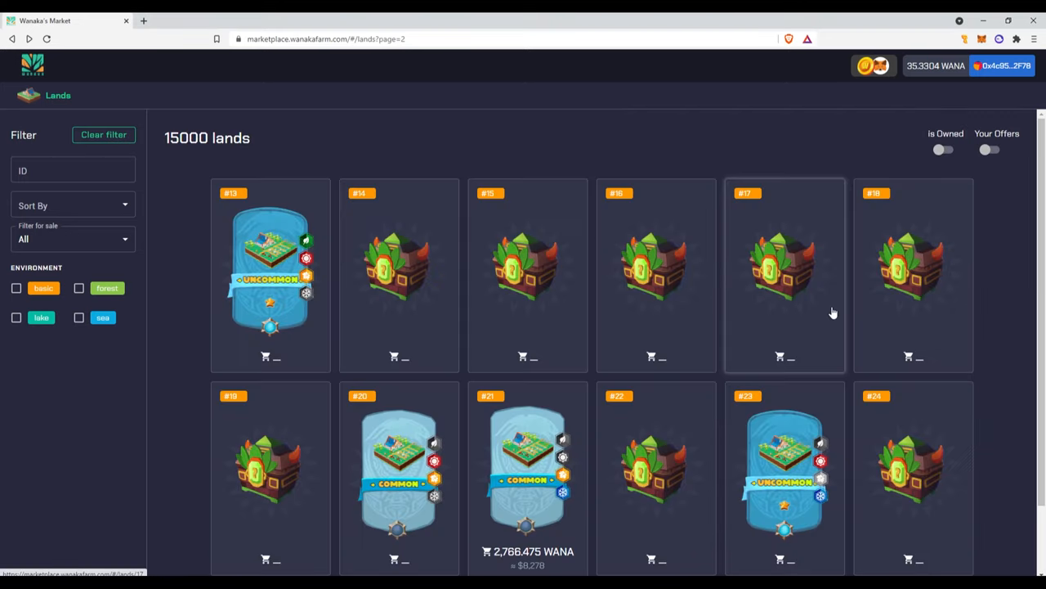
{"action": "scroll", "scroll_direction": "down", "scroll_amount": 3}
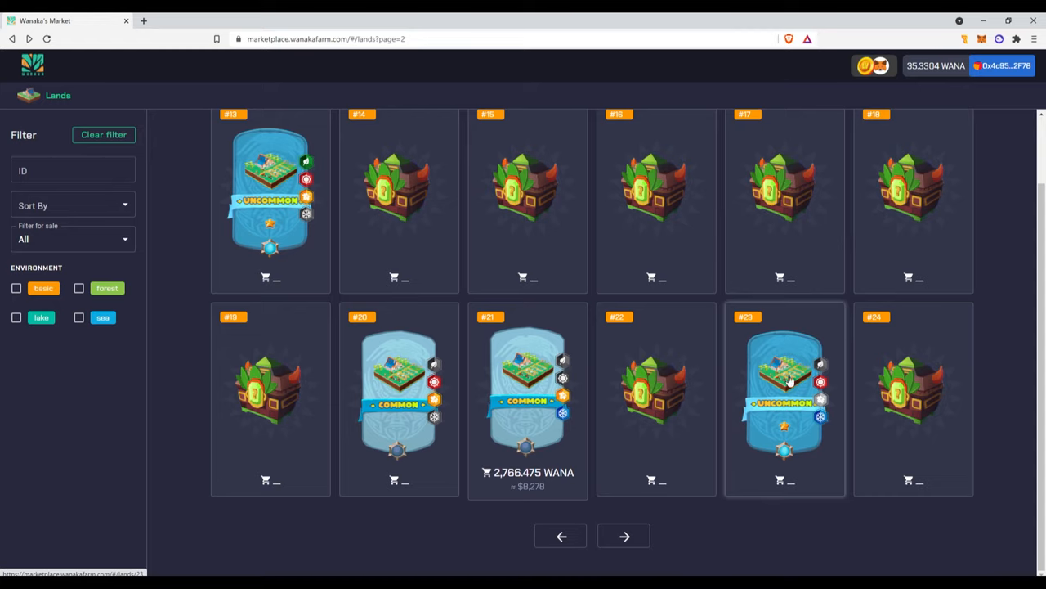
{"action": "left_click", "coordinate": [624, 536]}
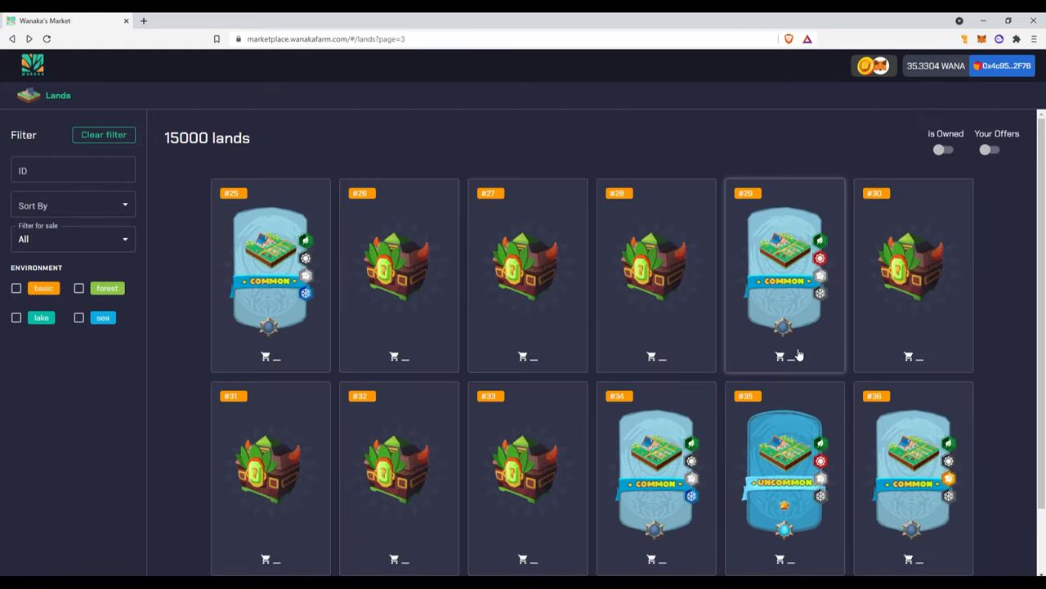
{"action": "scroll", "scroll_direction": "down", "scroll_amount": 3}
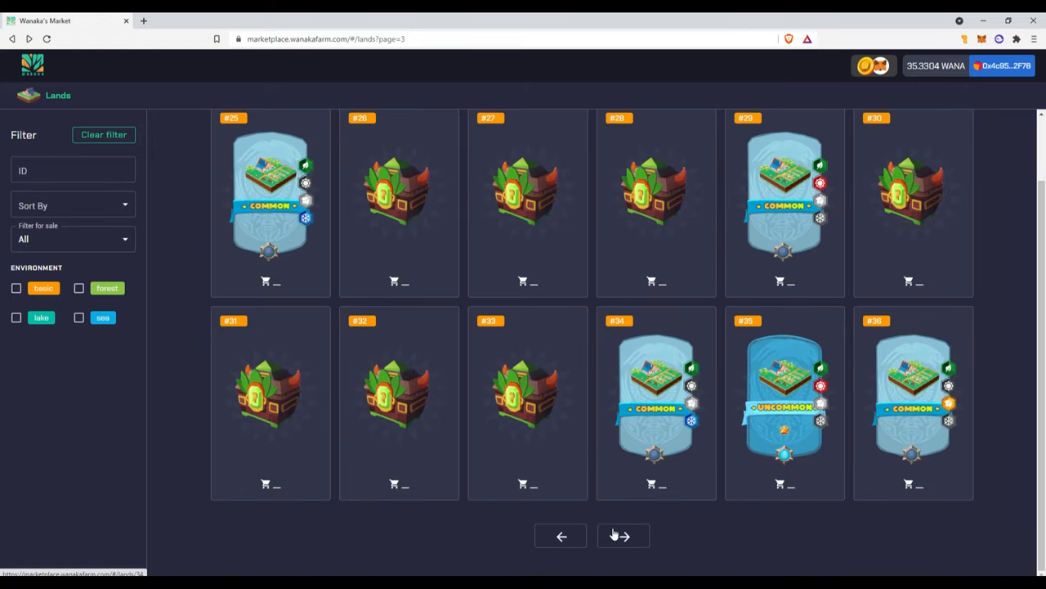
{"action": "left_click", "coordinate": [623, 536]}
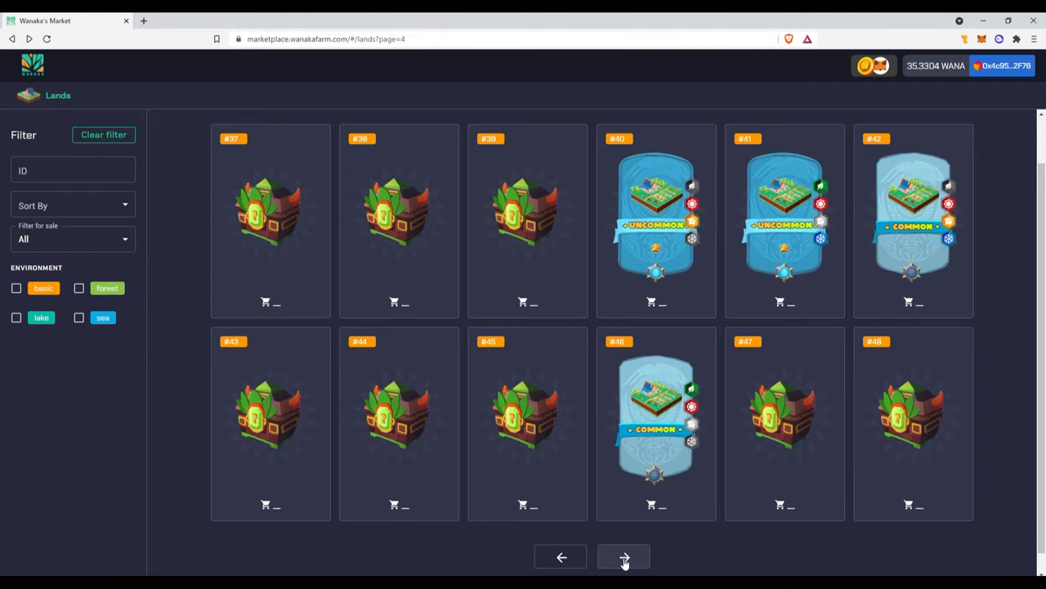
{"action": "left_click", "coordinate": [623, 557]}
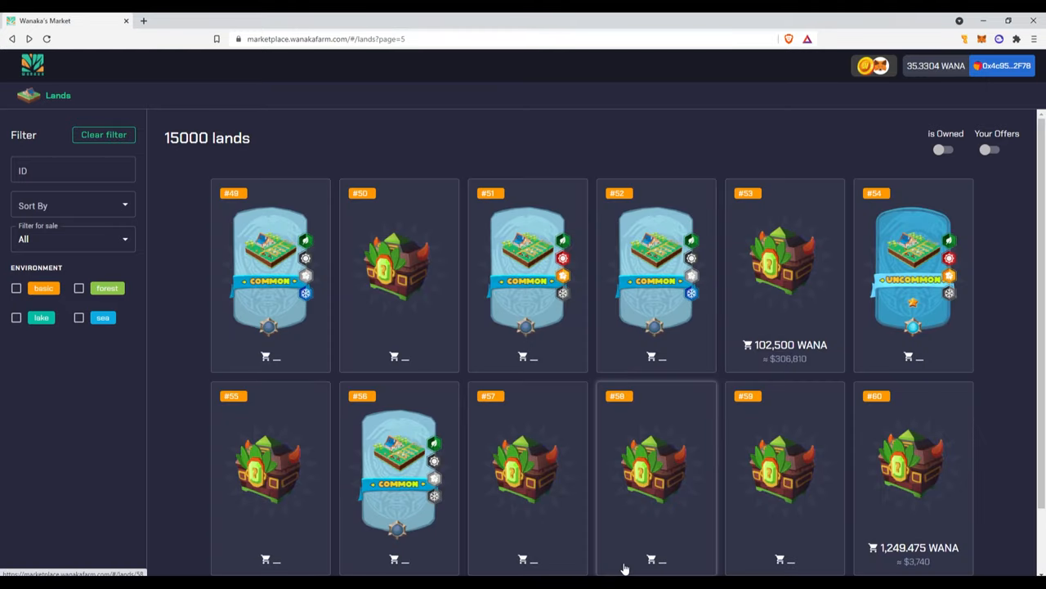
{"action": "mouse_move", "coordinate": [730, 374]}
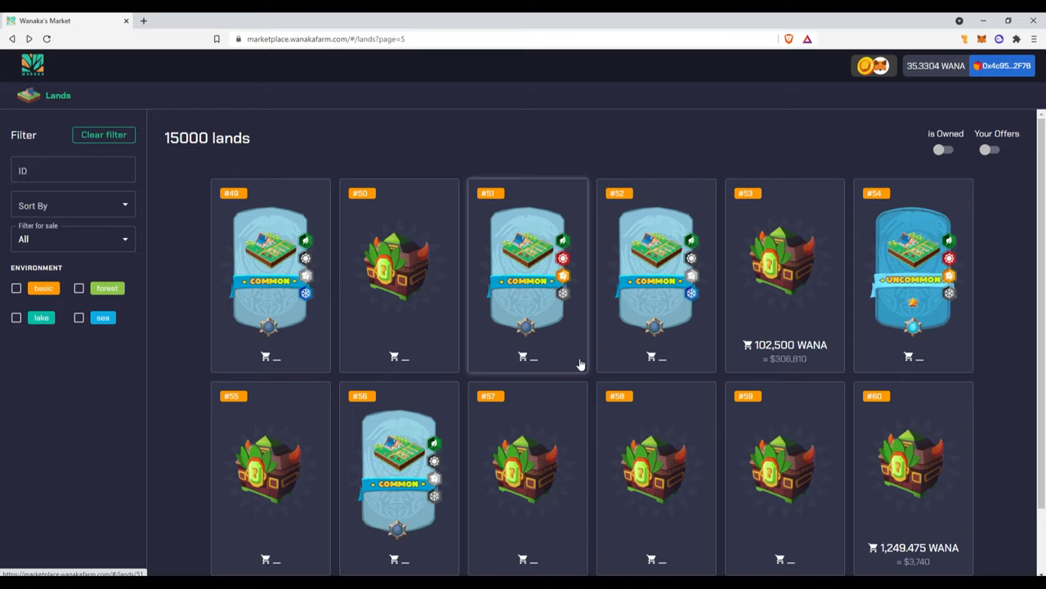
{"action": "left_click", "coordinate": [624, 250]}
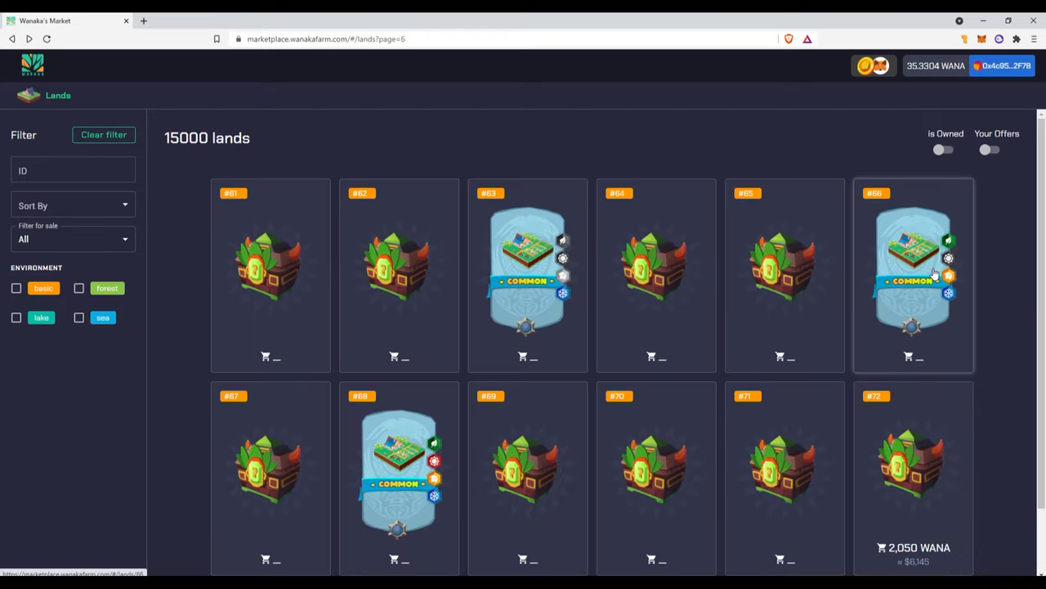
{"action": "mouse_move", "coordinate": [314, 454]}
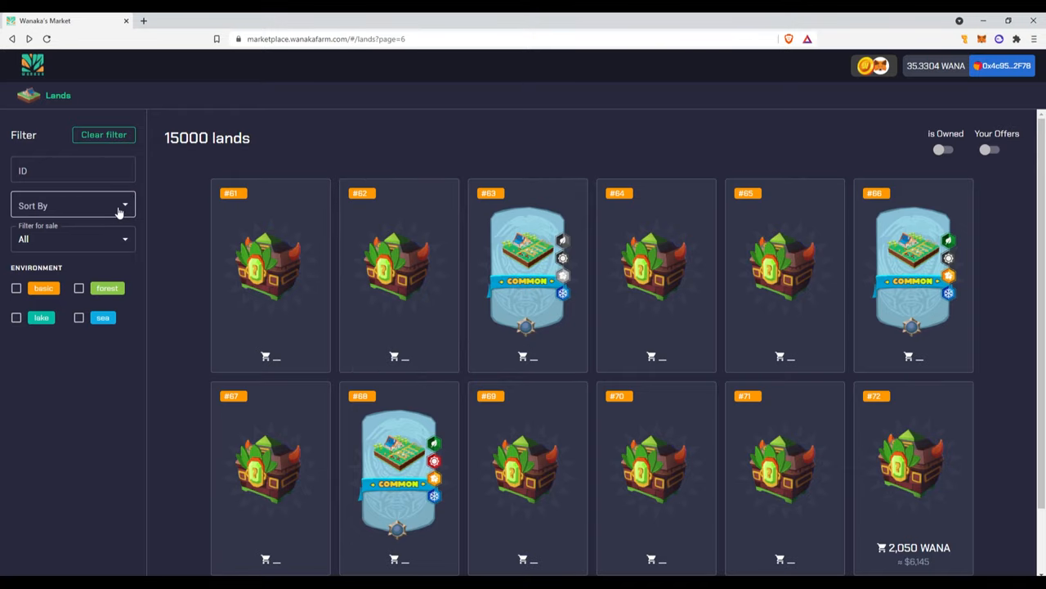
Step: Sort lands by Highest Price and advance to page 4, around 99,000–102,500 WANA
{"action": "left_click", "coordinate": [72, 204]}
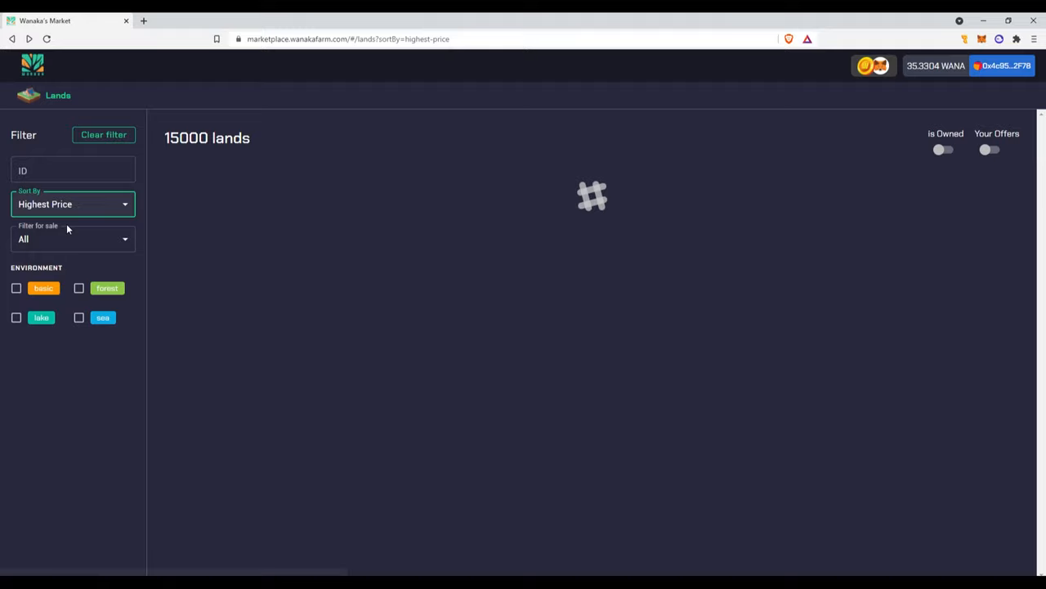
{"action": "mouse_move", "coordinate": [112, 247]}
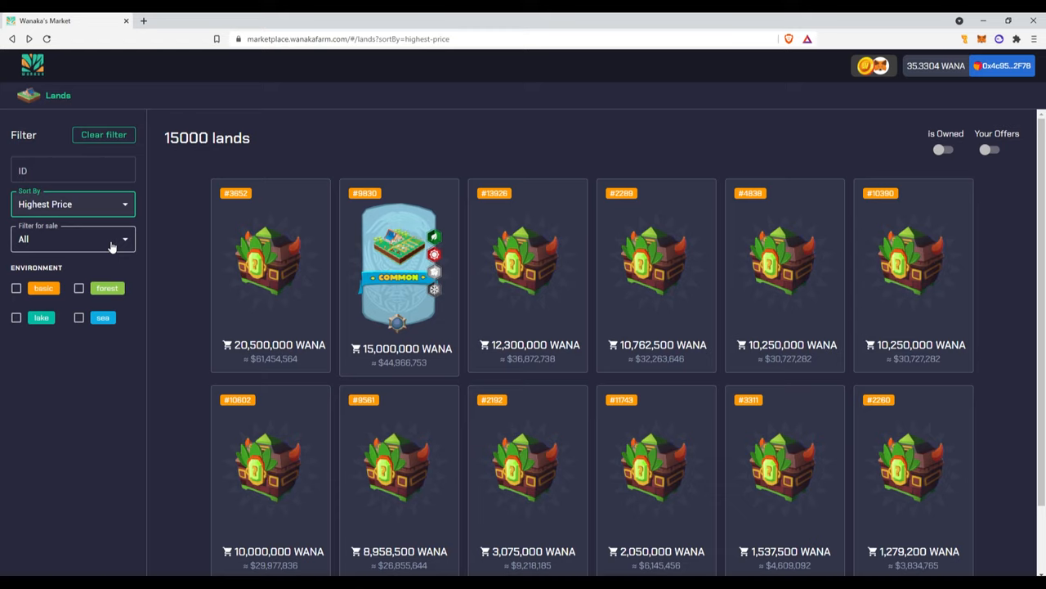
{"action": "mouse_move", "coordinate": [126, 315]}
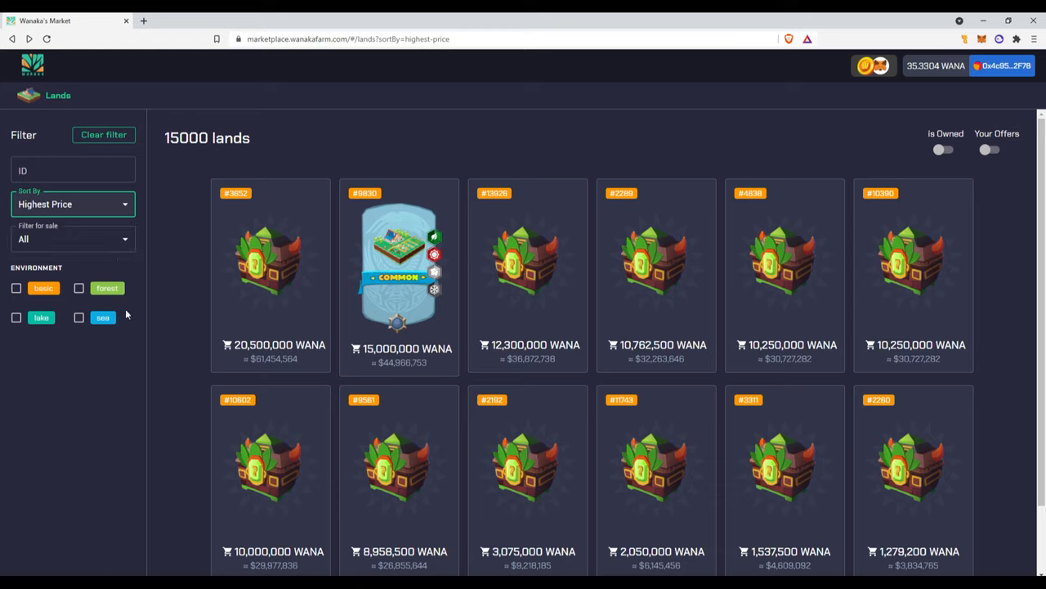
{"action": "mouse_move", "coordinate": [434, 318]}
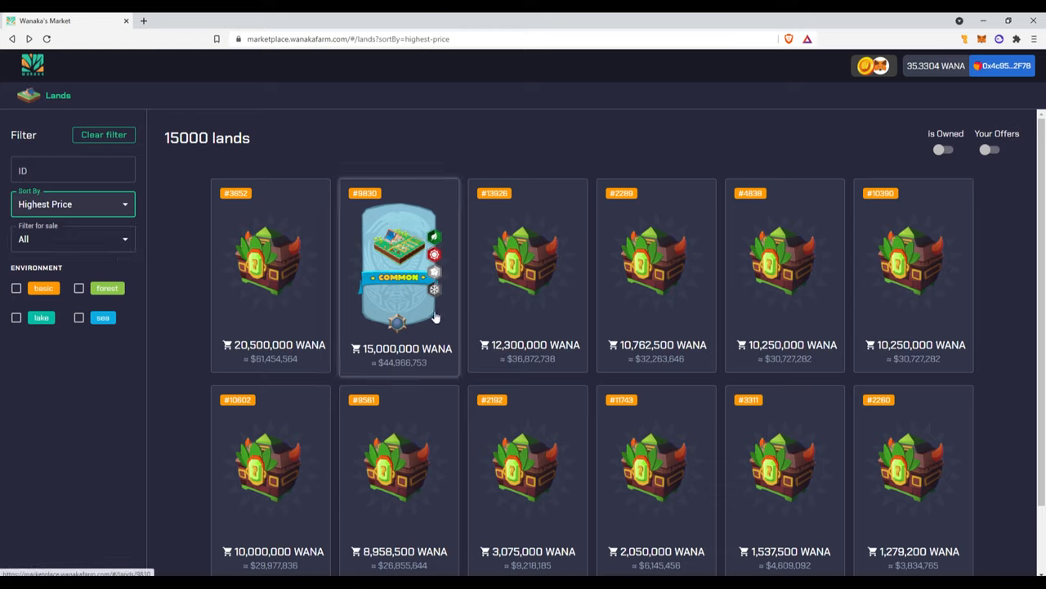
{"action": "scroll", "scroll_direction": "down", "scroll_amount": 3}
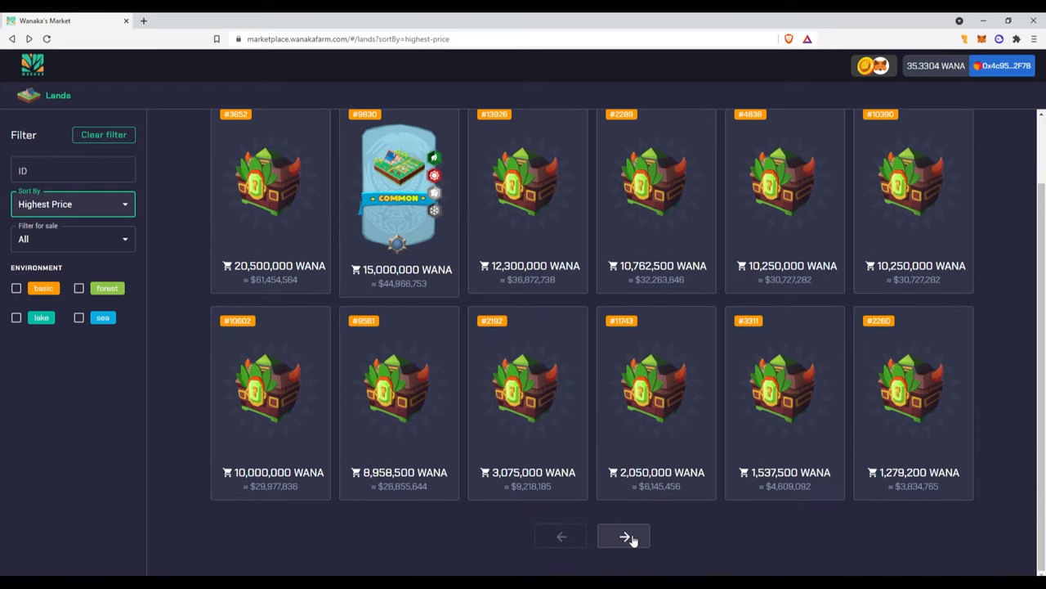
{"action": "left_click", "coordinate": [623, 535]}
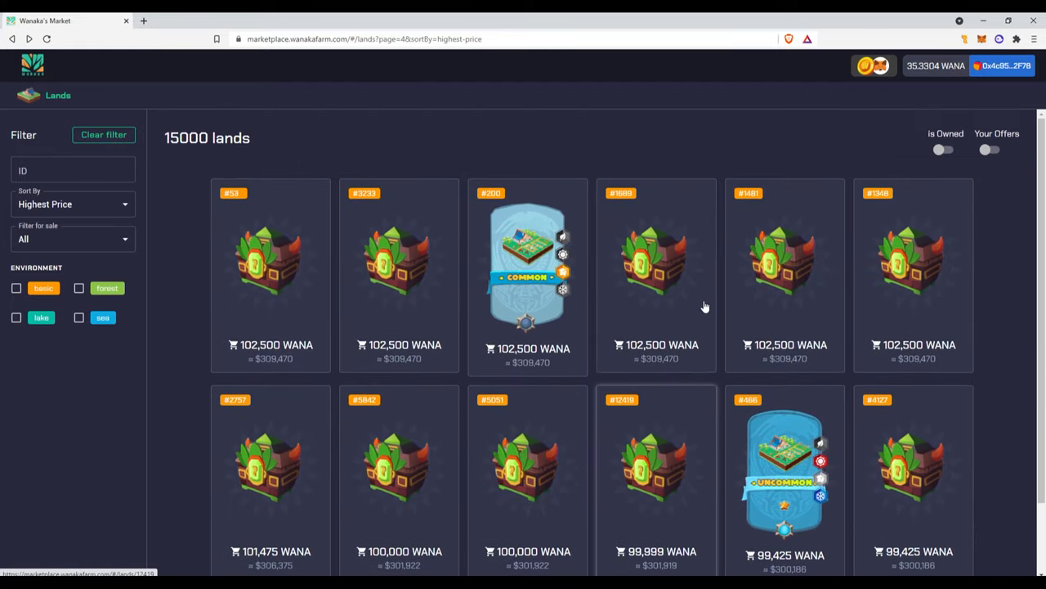
Step: Open land #7935, start Unpack Land, and sign the MetaMask signature request
{"action": "left_click", "coordinate": [945, 150]}
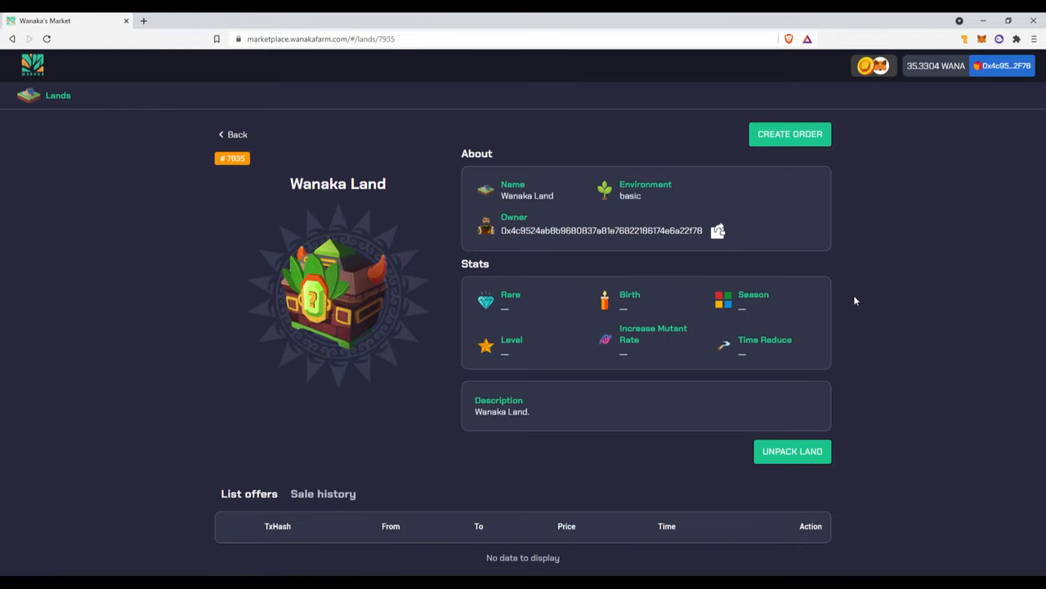
{"action": "mouse_move", "coordinate": [966, 478]}
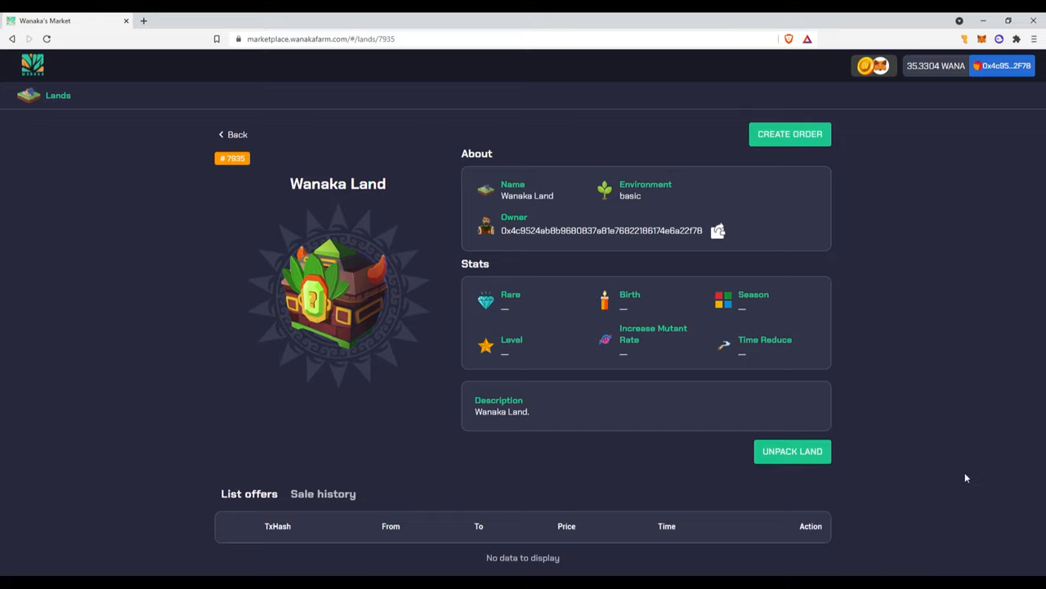
{"action": "mouse_move", "coordinate": [793, 451]}
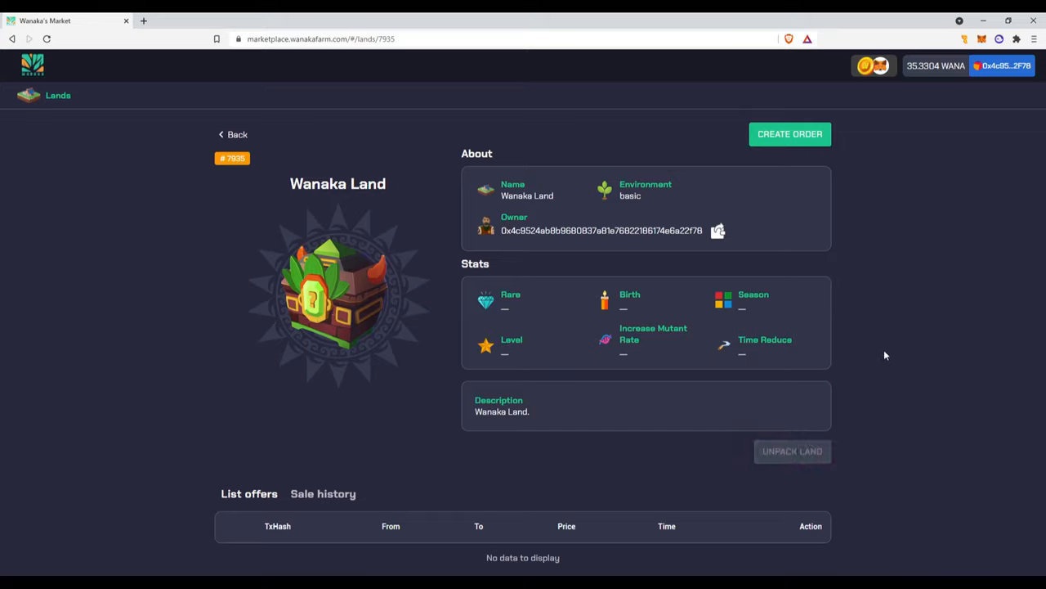
{"action": "left_click", "coordinate": [789, 133]}
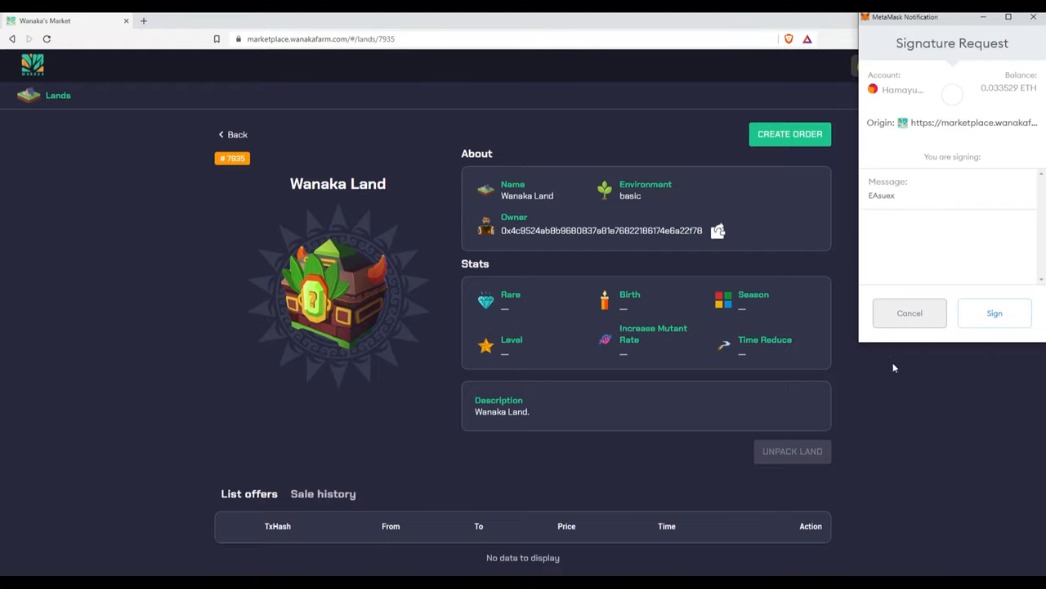
{"action": "mouse_move", "coordinate": [995, 313]}
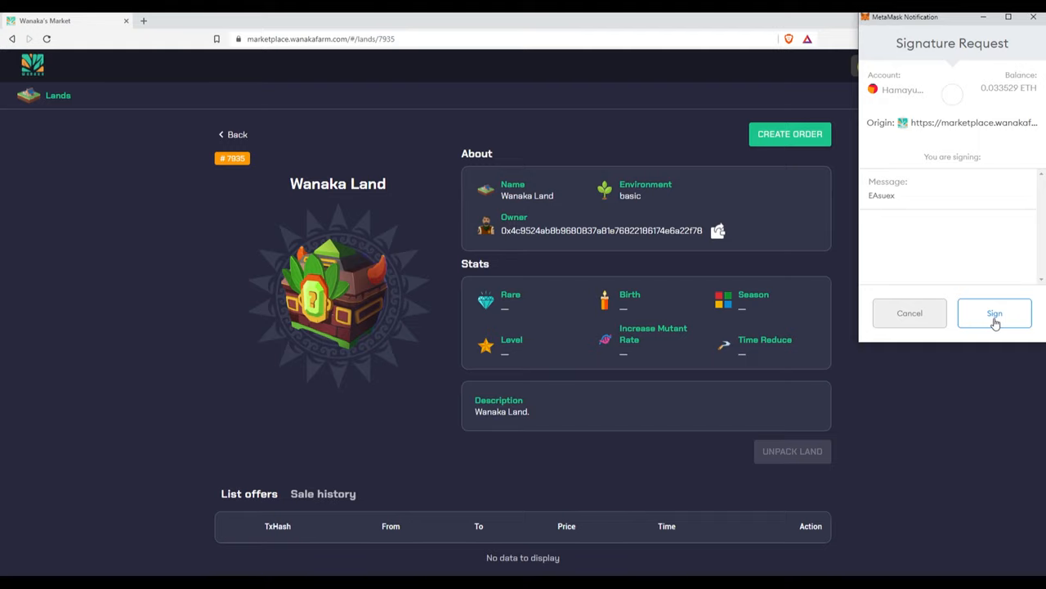
{"action": "left_click", "coordinate": [995, 313]}
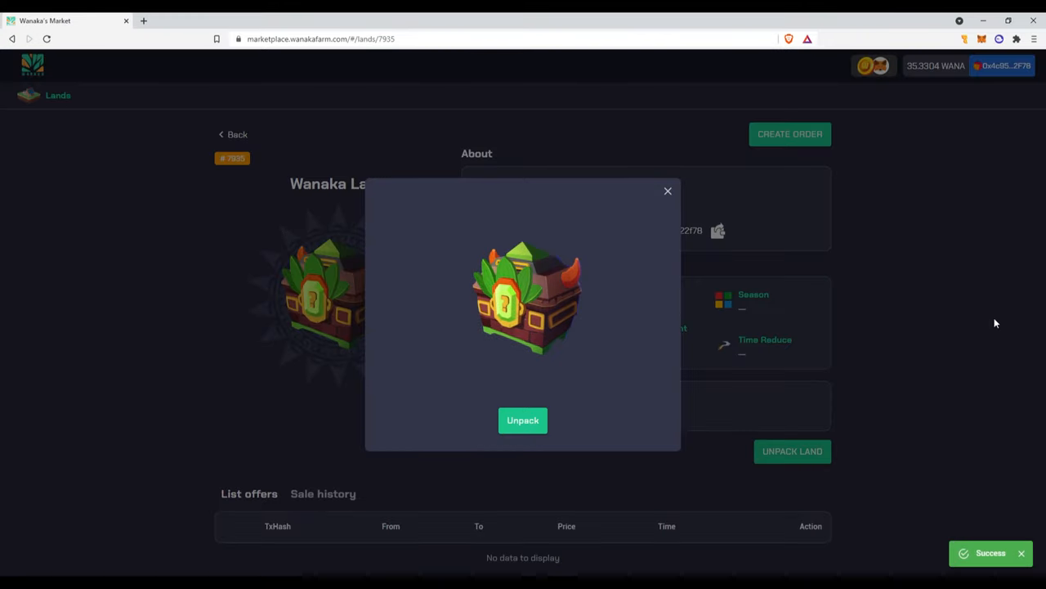
{"action": "mouse_move", "coordinate": [629, 305]}
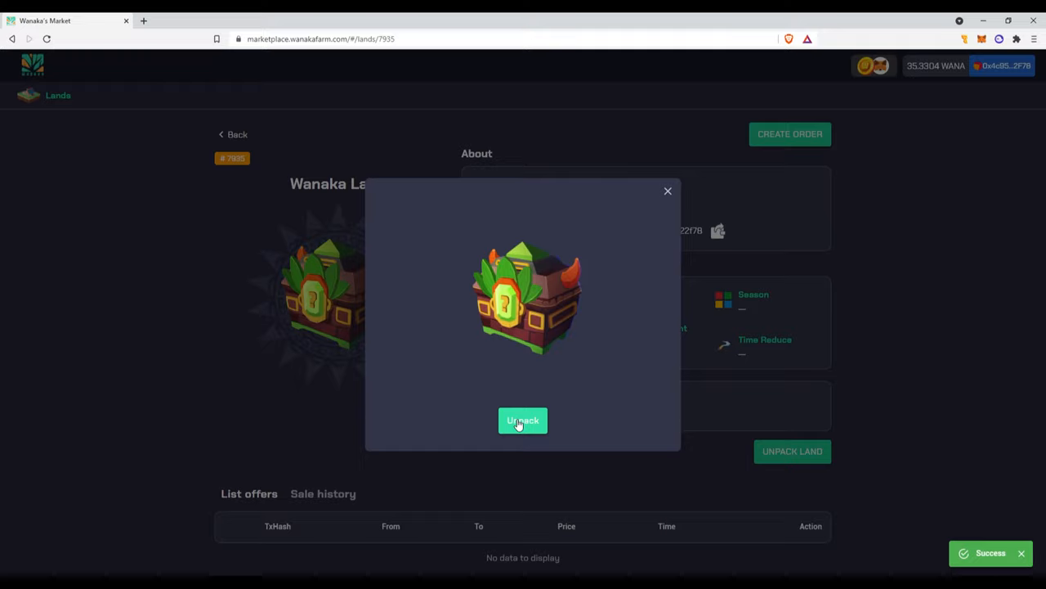
Step: Open the crate to reveal the three-star Legendary land card
{"action": "left_click", "coordinate": [522, 420]}
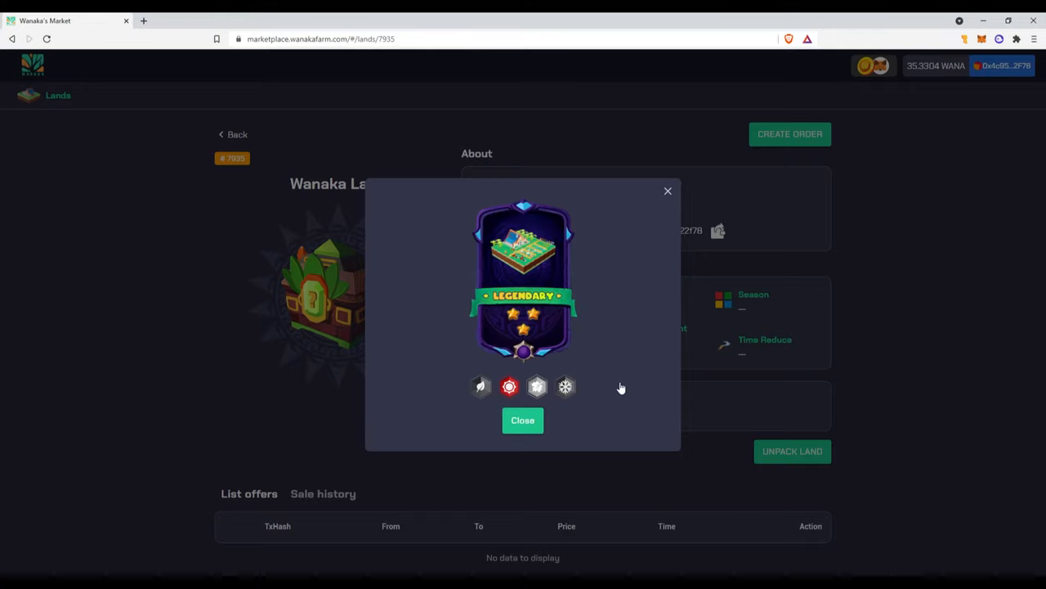
{"action": "mouse_move", "coordinate": [339, 229]}
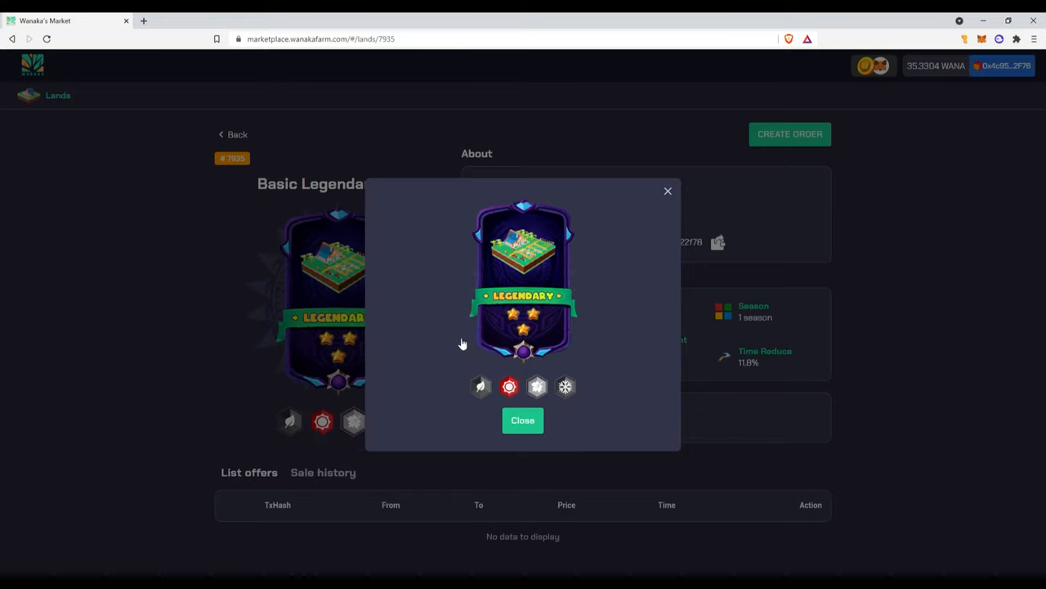
{"action": "mouse_move", "coordinate": [446, 410]}
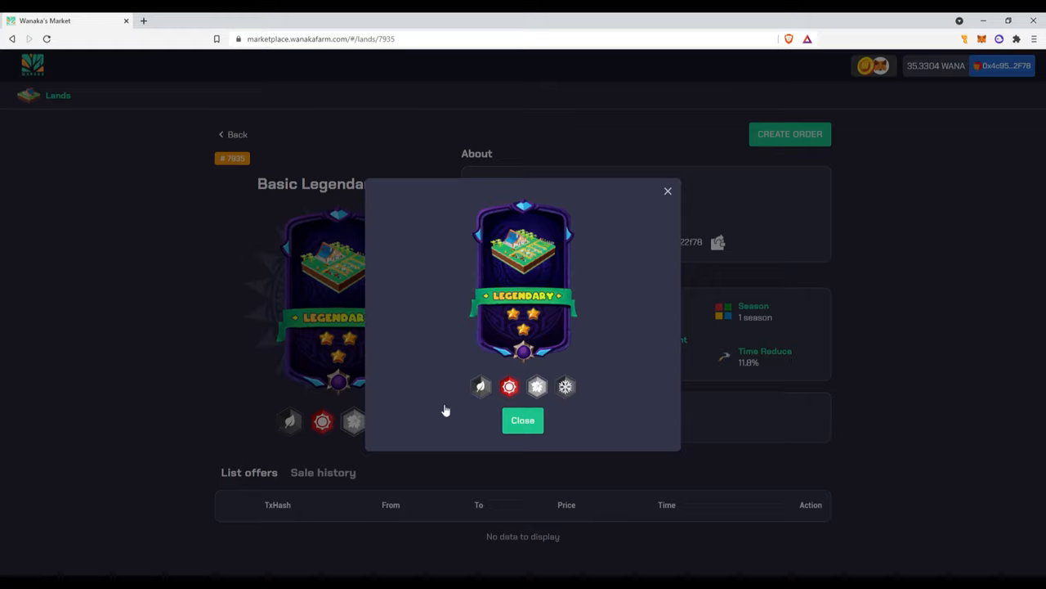
{"action": "mouse_move", "coordinate": [564, 430]}
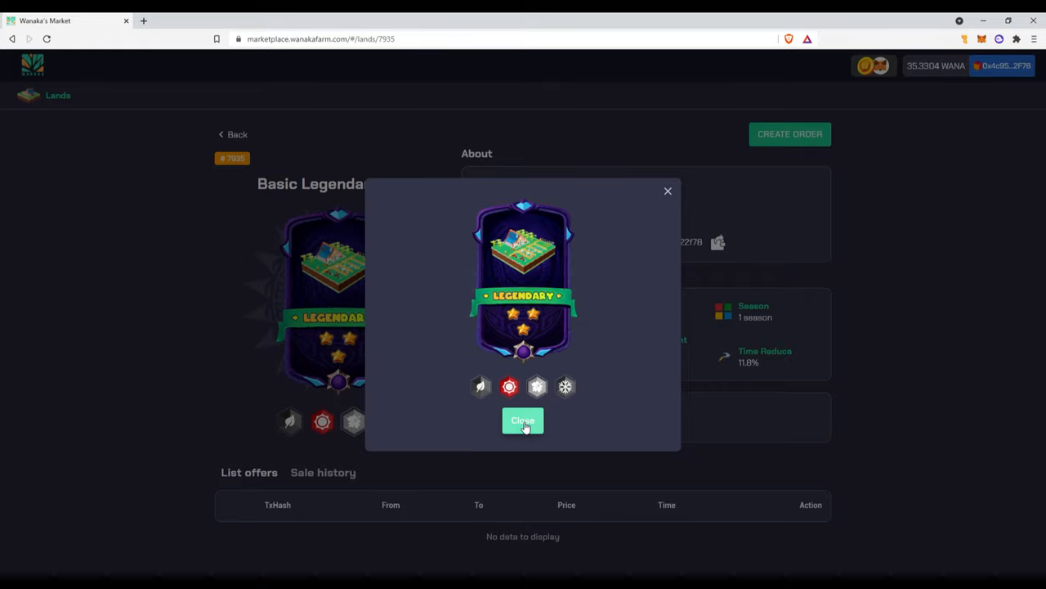
Step: Close the reveal popup to view land #7935's About and Stats panels
{"action": "left_click", "coordinate": [522, 420]}
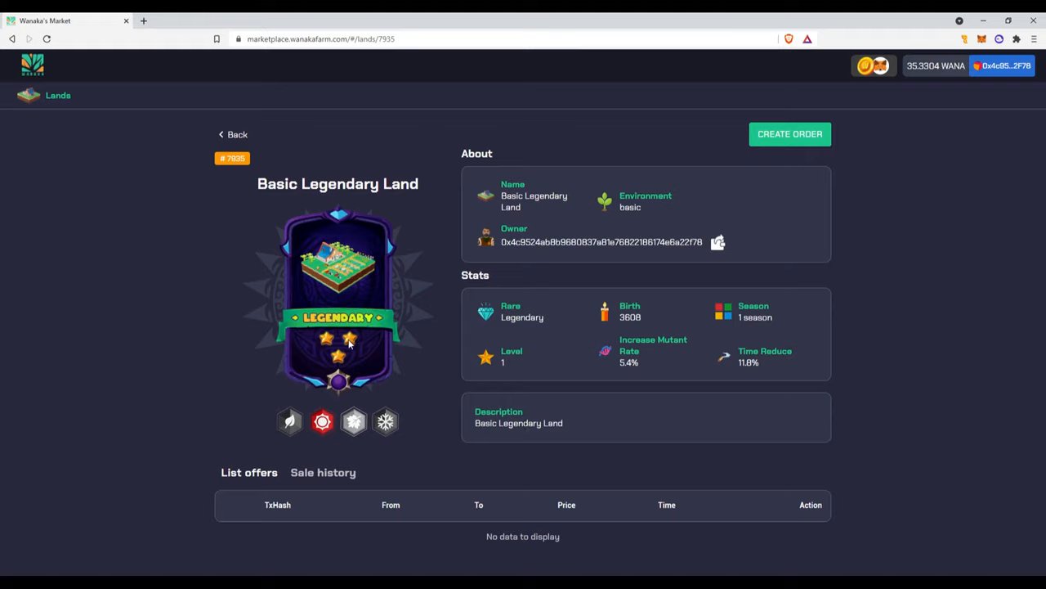
{"action": "mouse_move", "coordinate": [540, 346]}
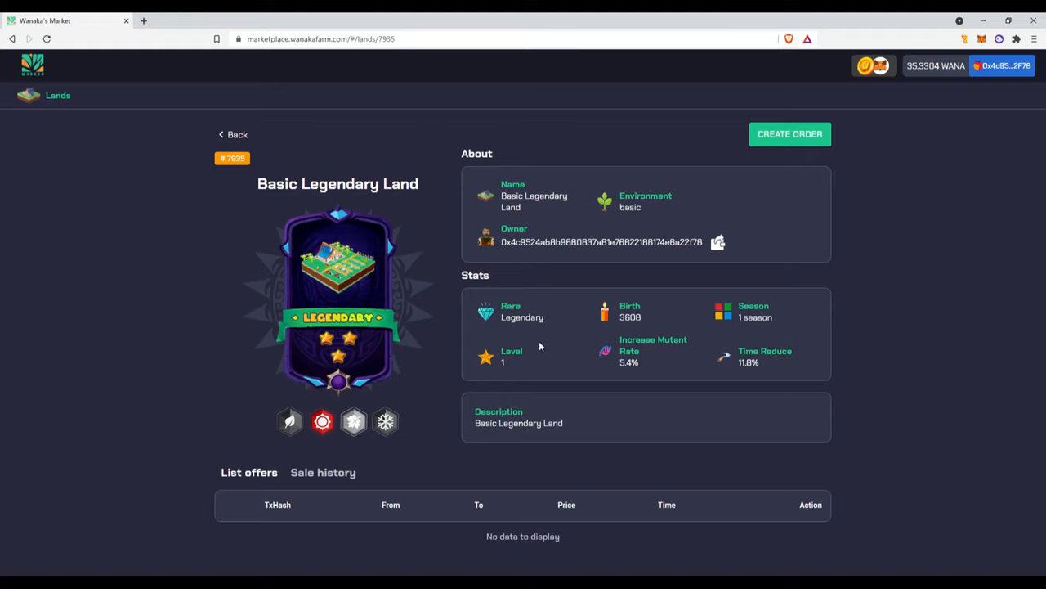
{"action": "mouse_move", "coordinate": [212, 244]}
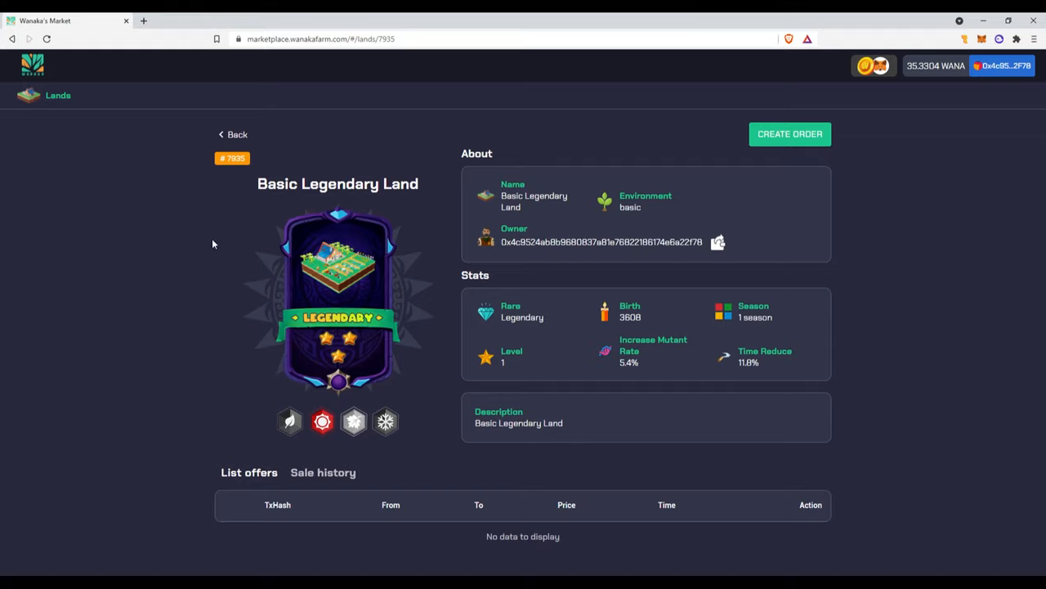
{"action": "mouse_move", "coordinate": [564, 331]}
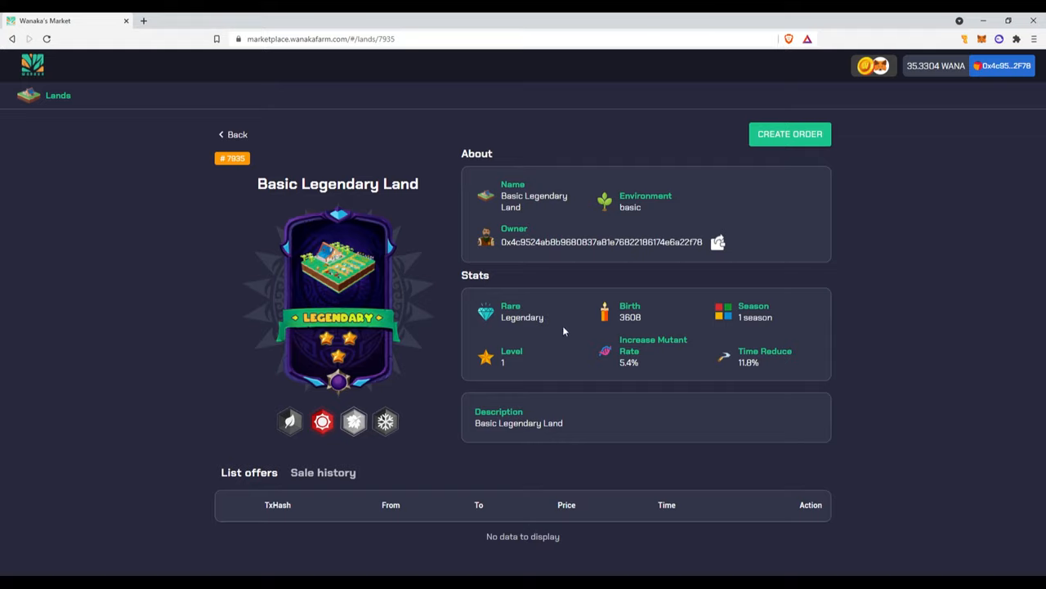
{"action": "mouse_move", "coordinate": [758, 334]}
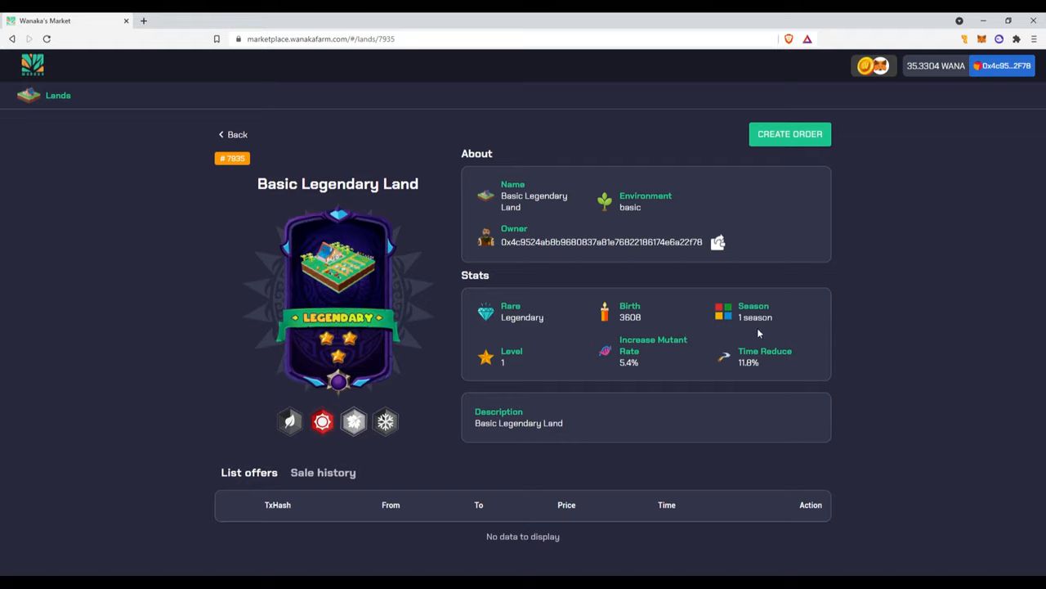
{"action": "mouse_move", "coordinate": [621, 379]}
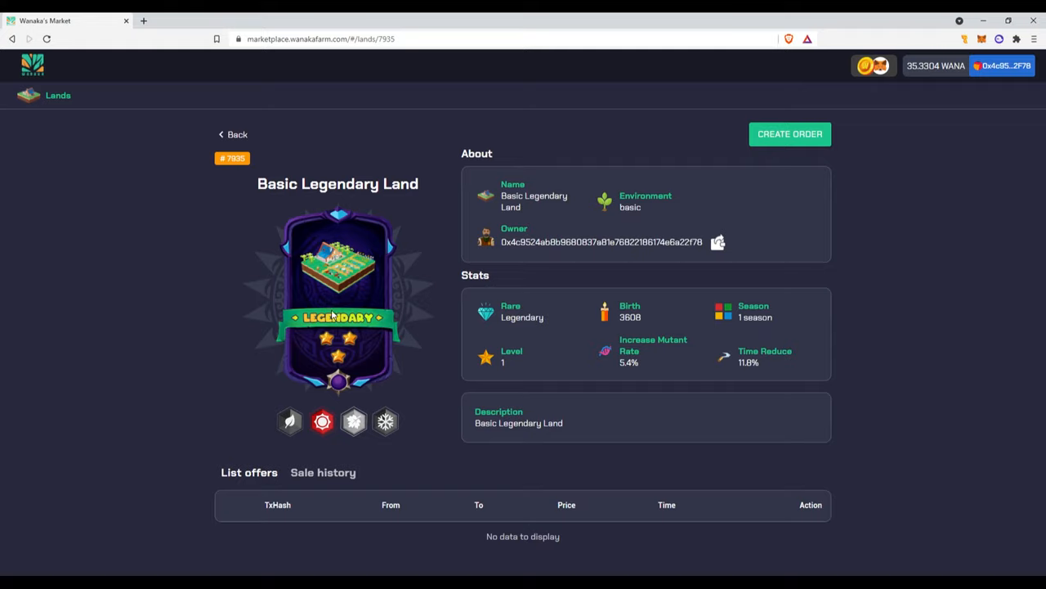
{"action": "mouse_move", "coordinate": [242, 340]}
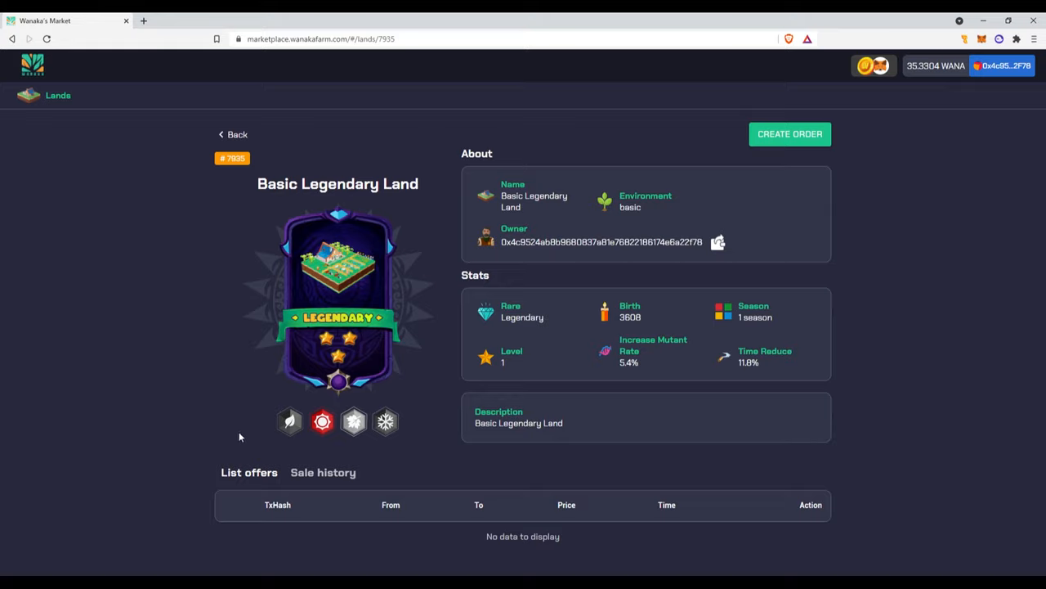
{"action": "mouse_move", "coordinate": [310, 199]}
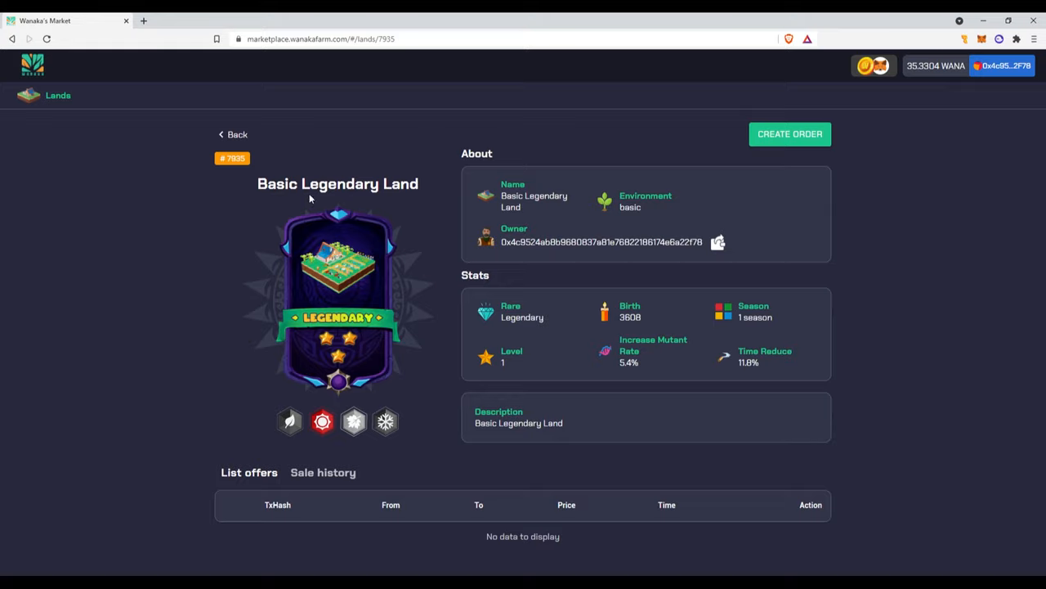
{"action": "mouse_move", "coordinate": [414, 368]}
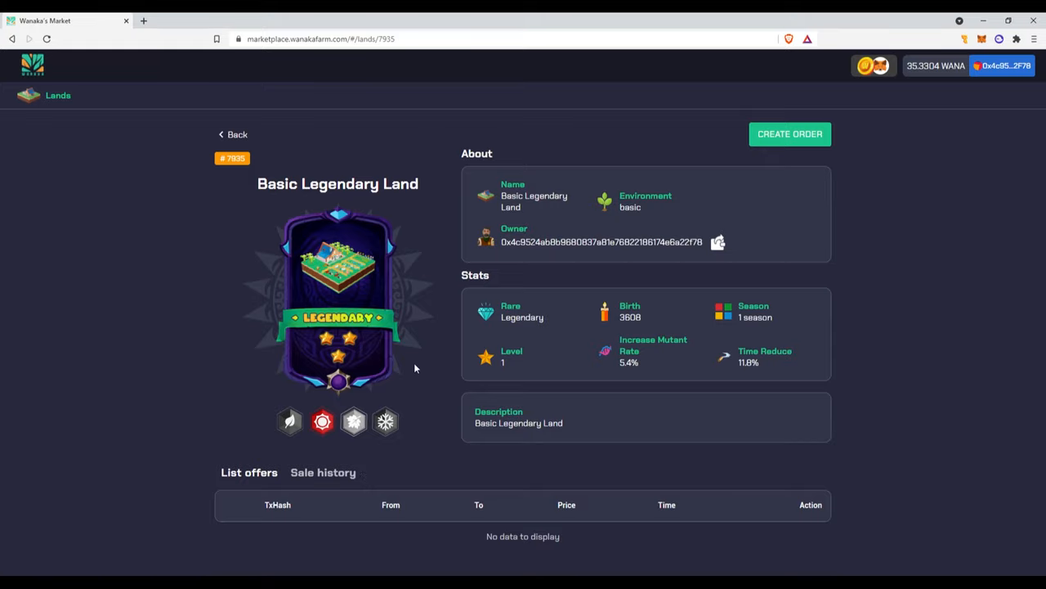
{"action": "mouse_move", "coordinate": [542, 249]}
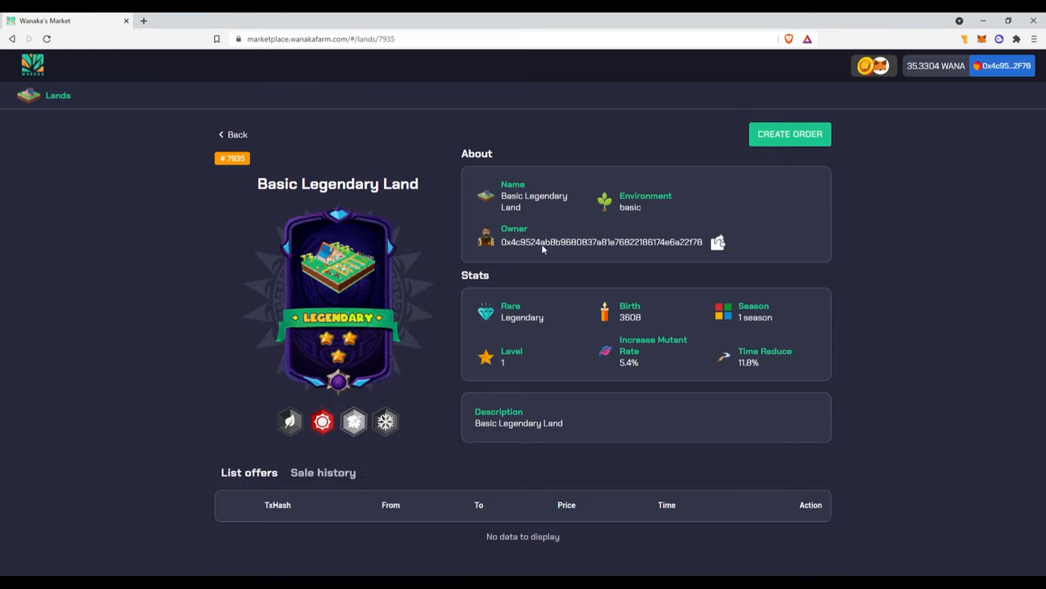
Step: Go back from land #7935 to the full Lands listing sorted by highest price
{"action": "left_click", "coordinate": [232, 134]}
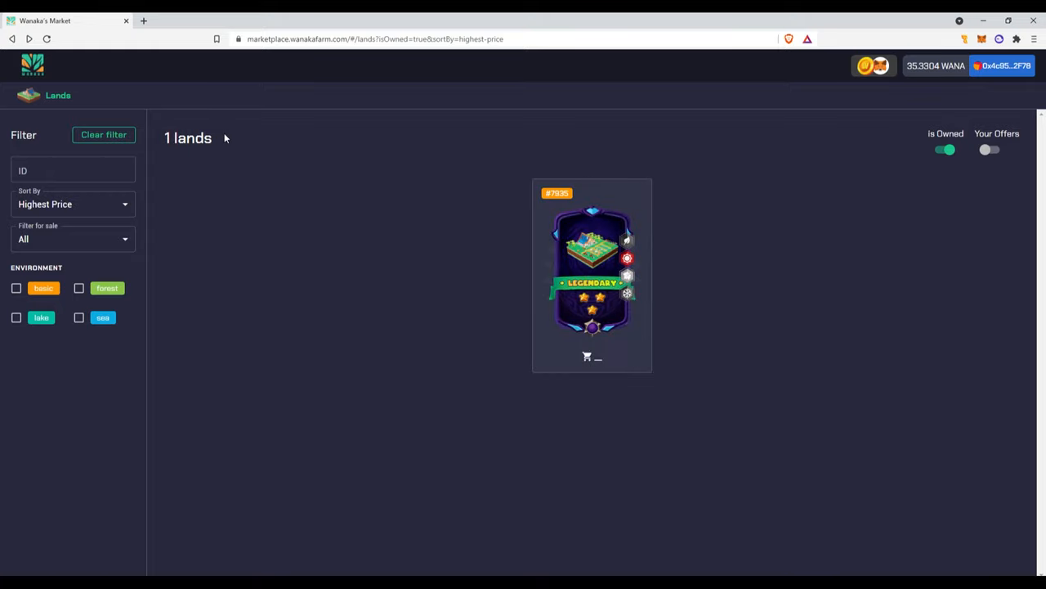
{"action": "mouse_move", "coordinate": [209, 422]}
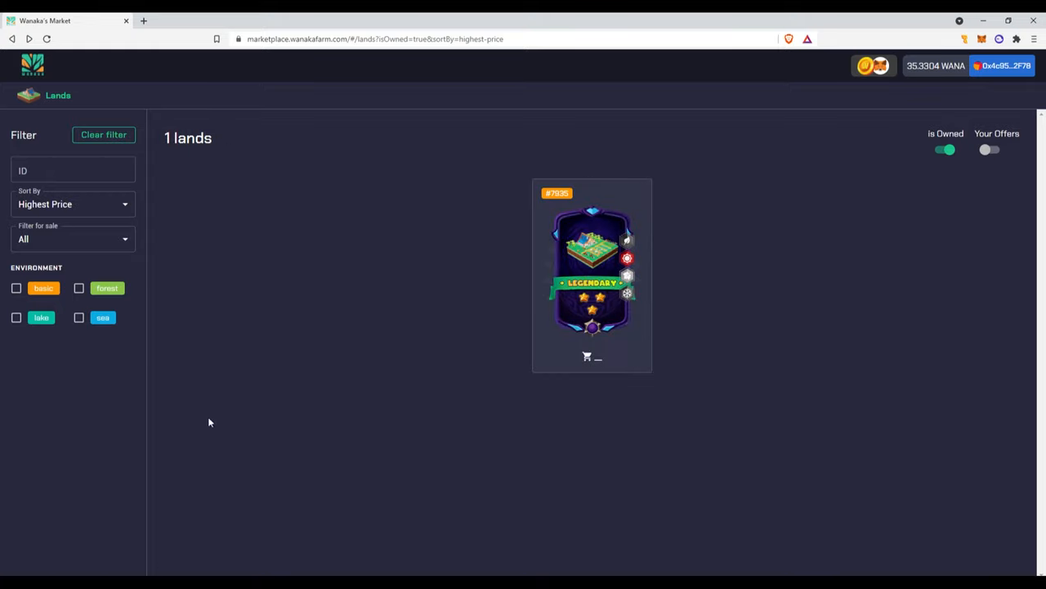
{"action": "mouse_move", "coordinate": [672, 413]}
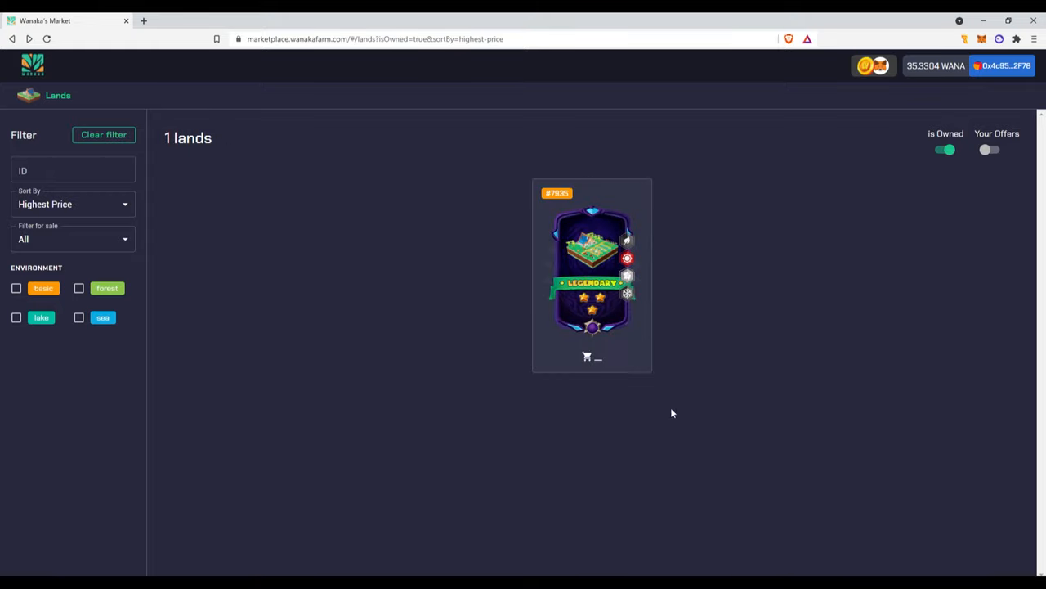
{"action": "mouse_move", "coordinate": [517, 313]}
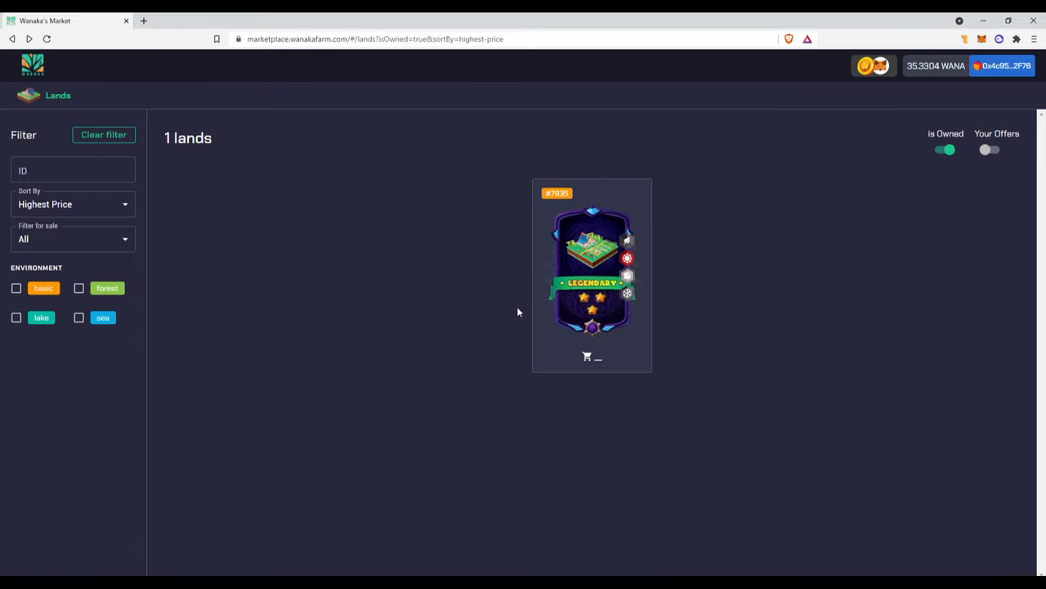
{"action": "mouse_move", "coordinate": [548, 402]}
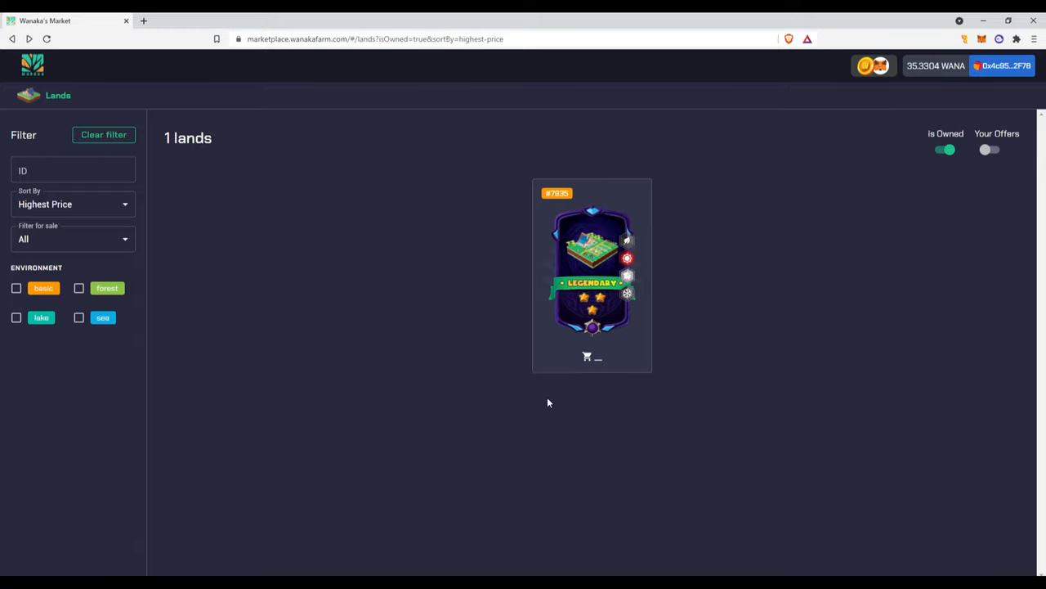
{"action": "mouse_move", "coordinate": [52, 100]}
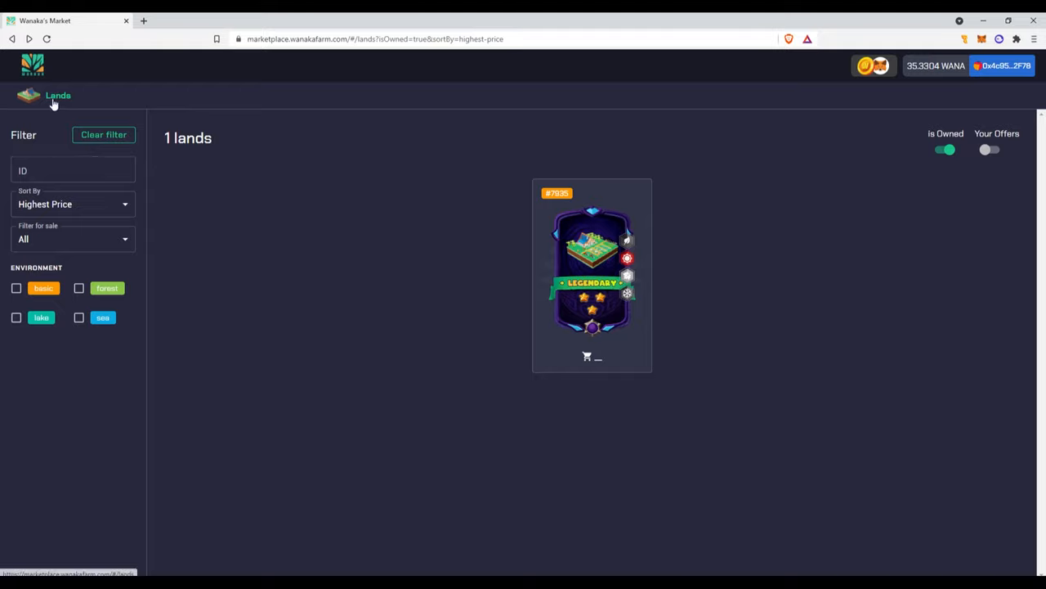
{"action": "left_click", "coordinate": [57, 95]}
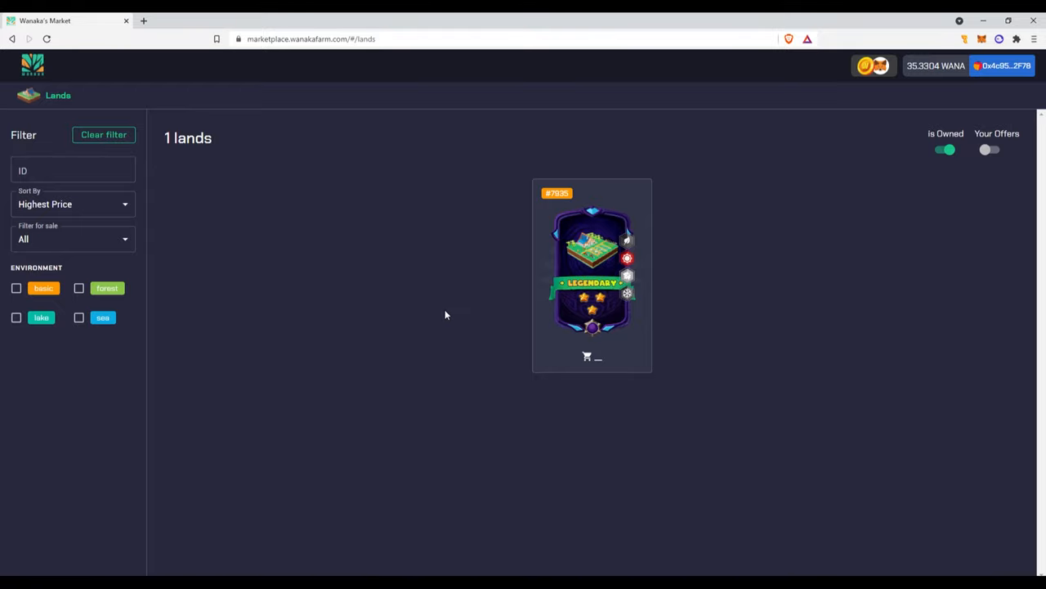
{"action": "left_click", "coordinate": [945, 149]}
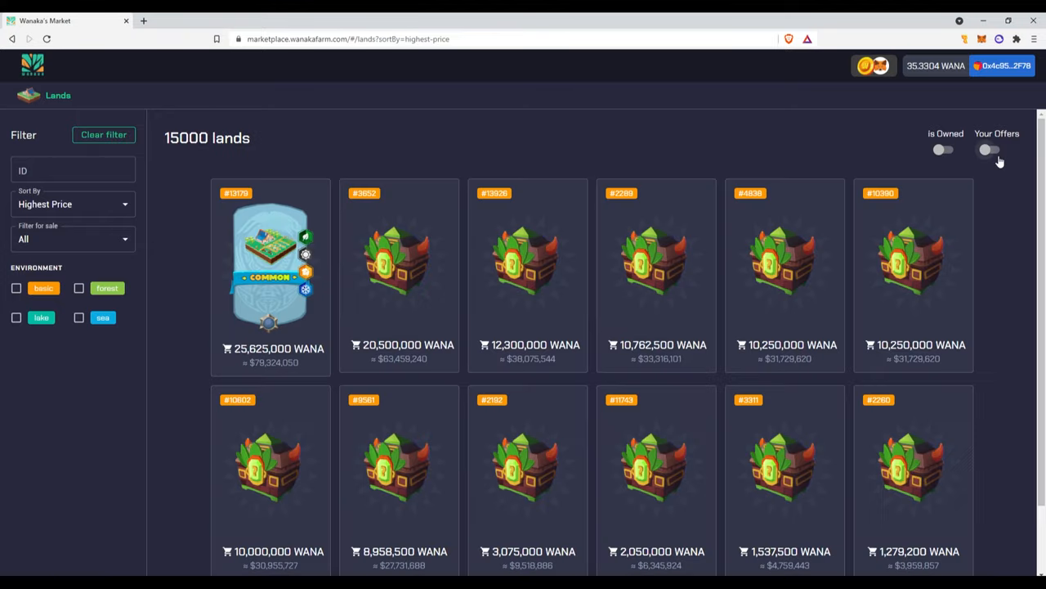
{"action": "mouse_move", "coordinate": [139, 237]}
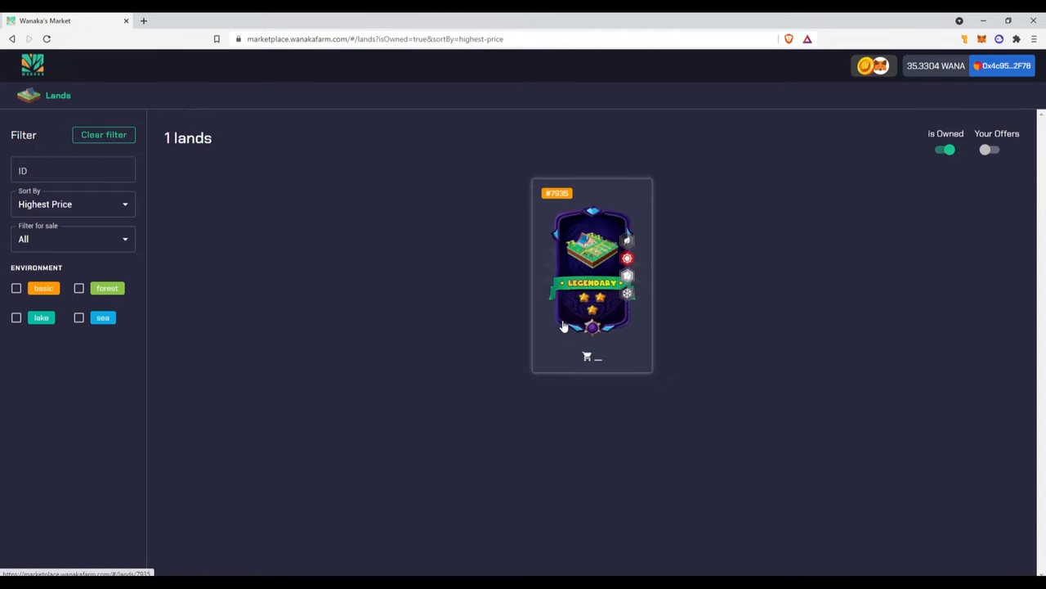
Step: Open the #7935 land card to view its detail page and season icons
{"action": "left_click", "coordinate": [591, 274]}
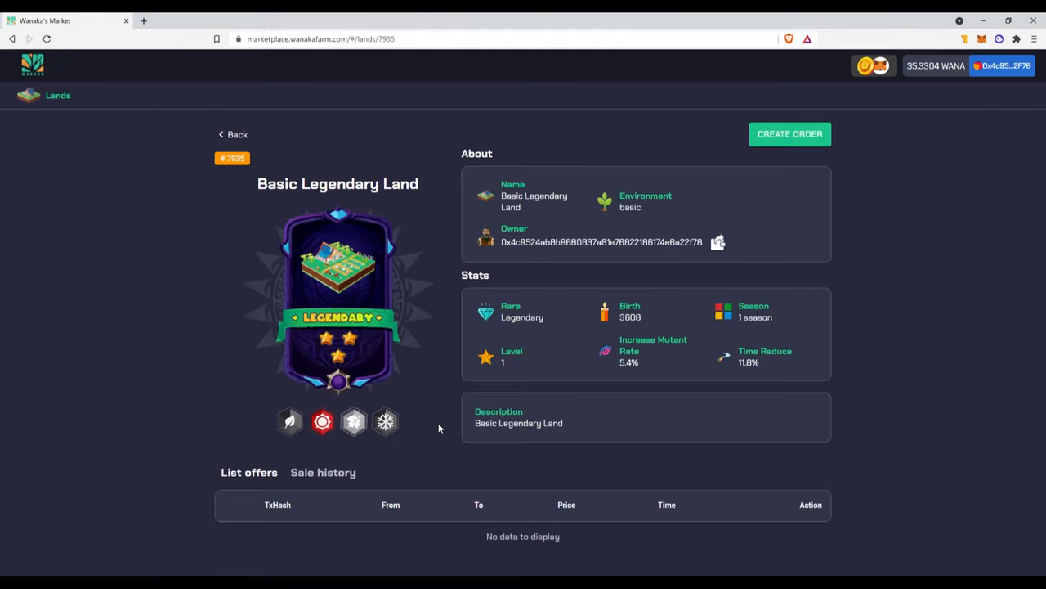
{"action": "mouse_move", "coordinate": [901, 375]}
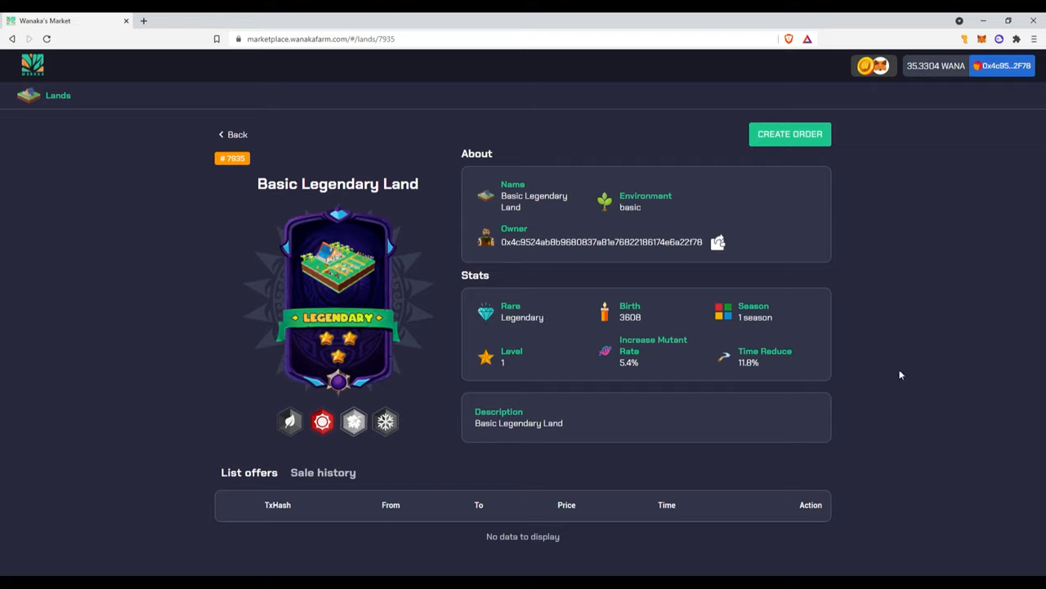
{"action": "mouse_move", "coordinate": [841, 331]}
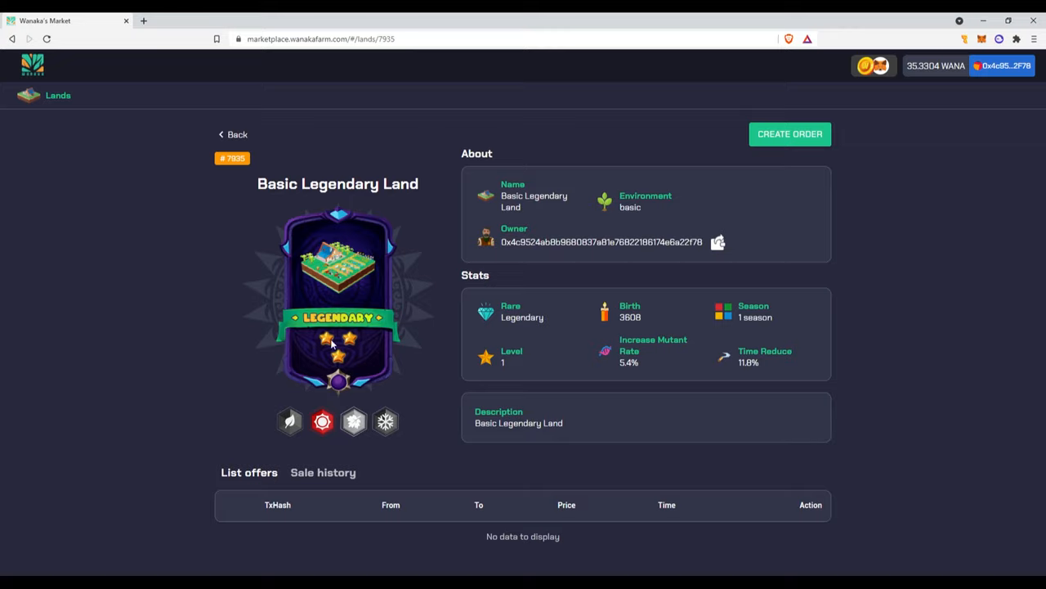
{"action": "mouse_move", "coordinate": [289, 421]}
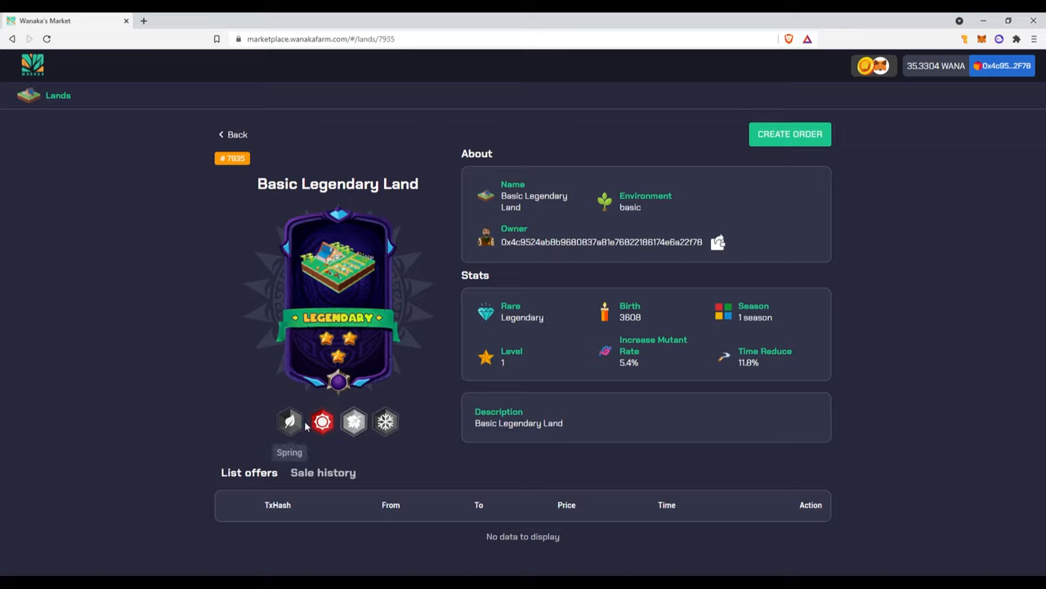
{"action": "mouse_move", "coordinate": [322, 421]}
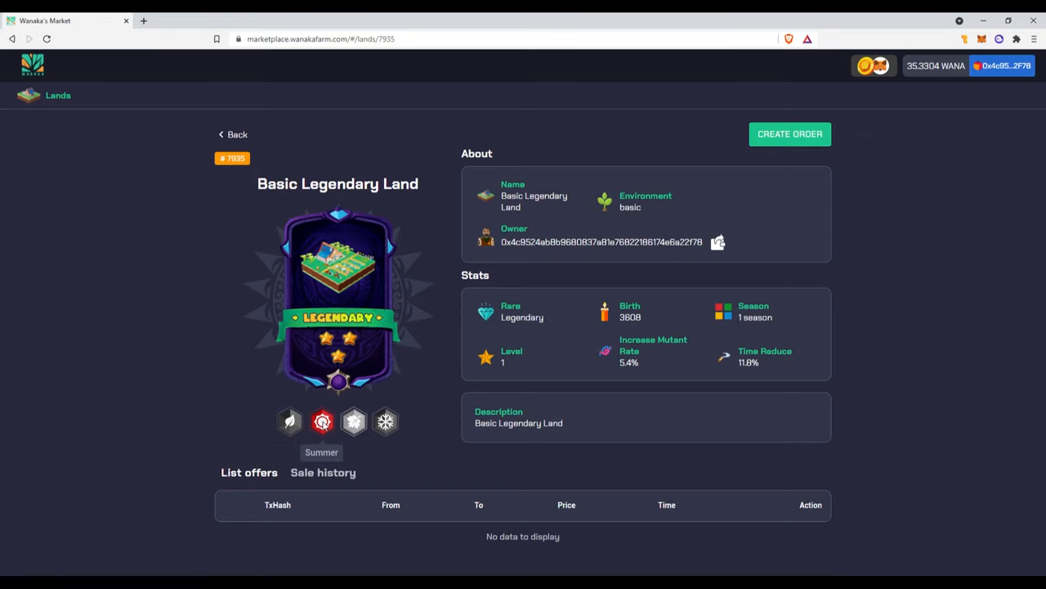
{"action": "mouse_move", "coordinate": [384, 421]}
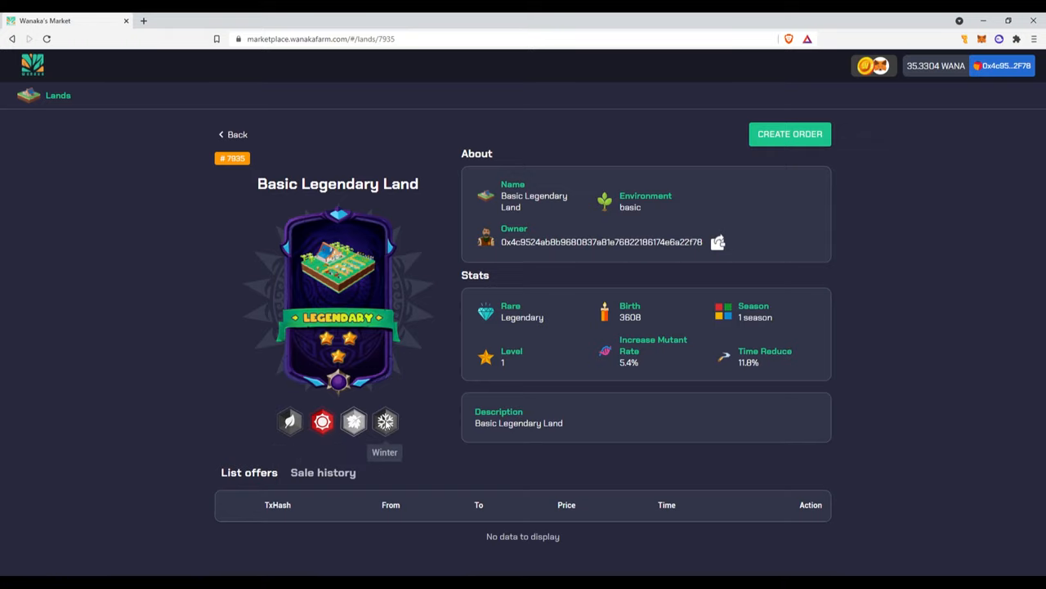